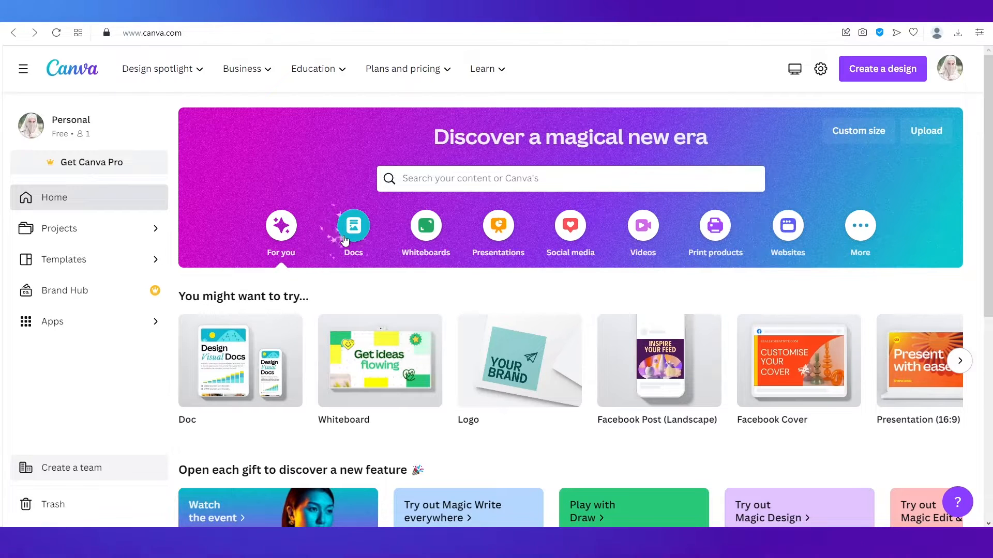
pyautogui.moveTo(429, 206)
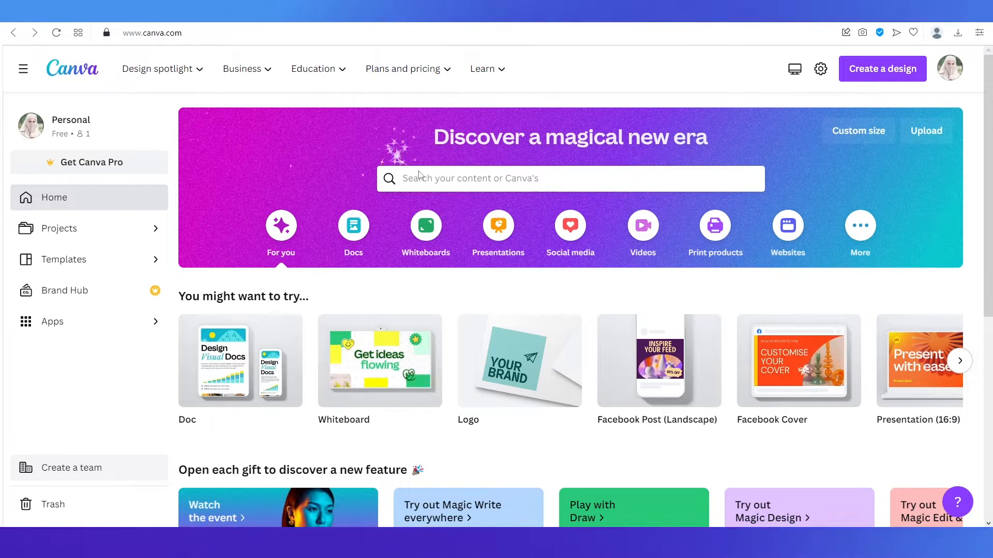
pyautogui.moveTo(543, 284)
pyautogui.write('f')
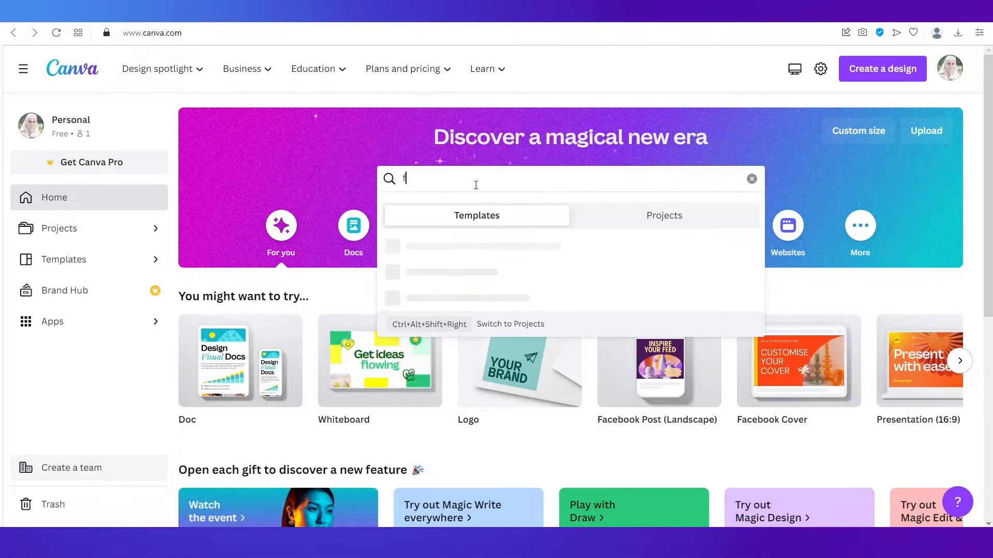
# Search Canva templates for 'flipbook'
pyautogui.write('lipboo')
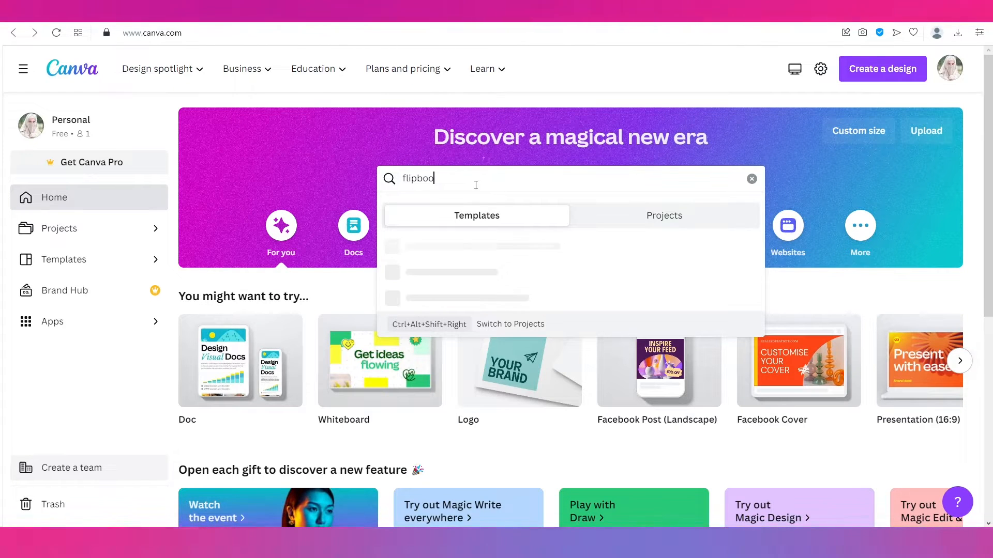
pyautogui.press('Return')
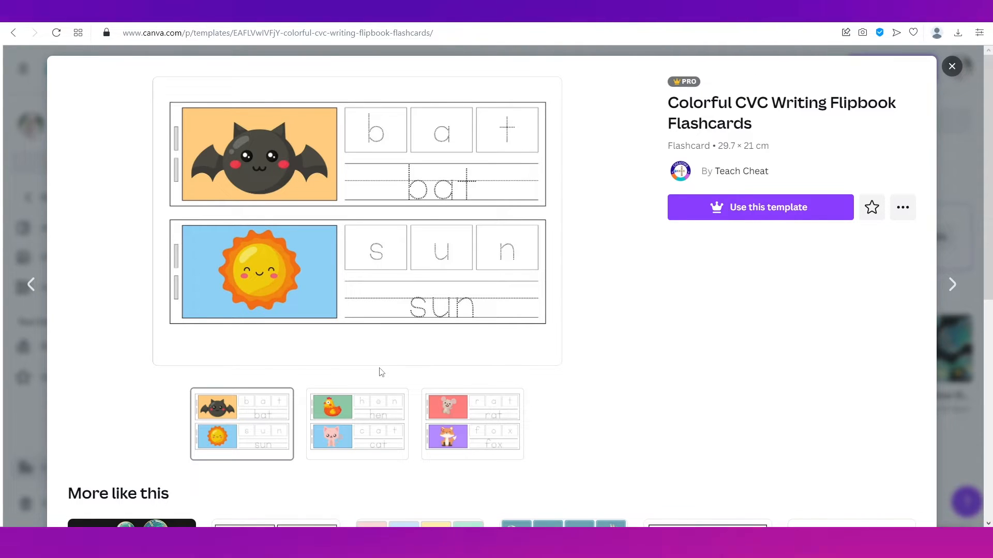
pyautogui.moveTo(353, 338)
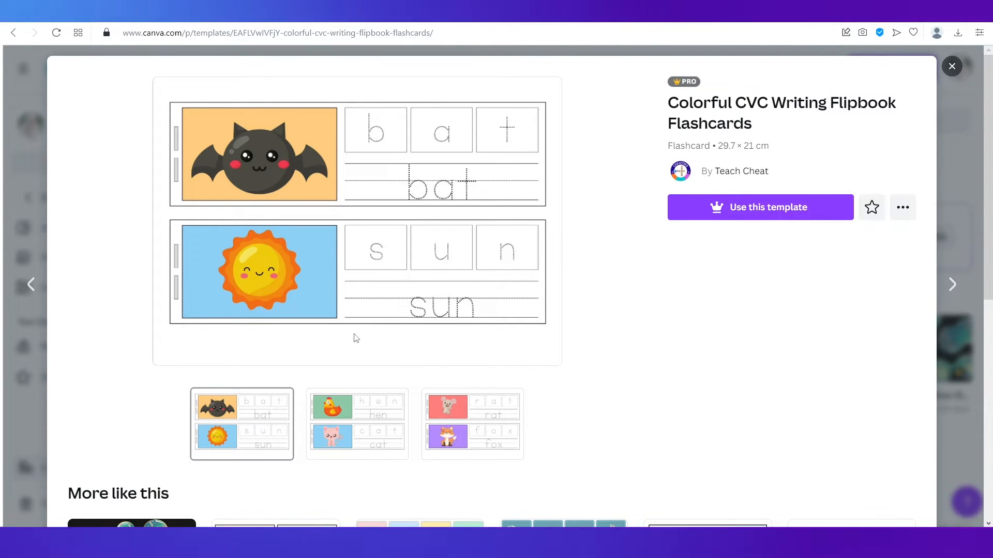
# Preview the Mitosis Flipbook template's Prophase, Anaphase and Telophase pages, then close it
pyautogui.click(951, 65)
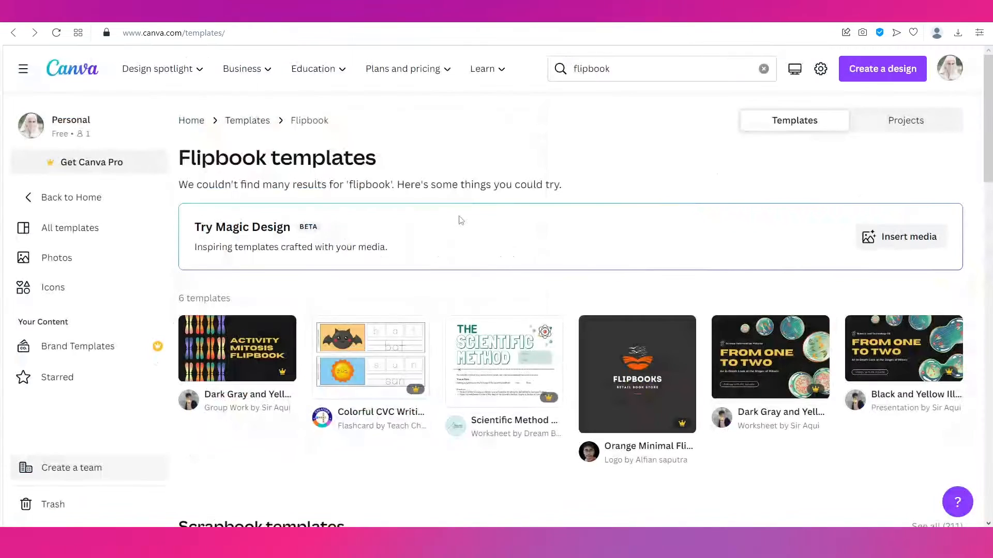
pyautogui.click(237, 348)
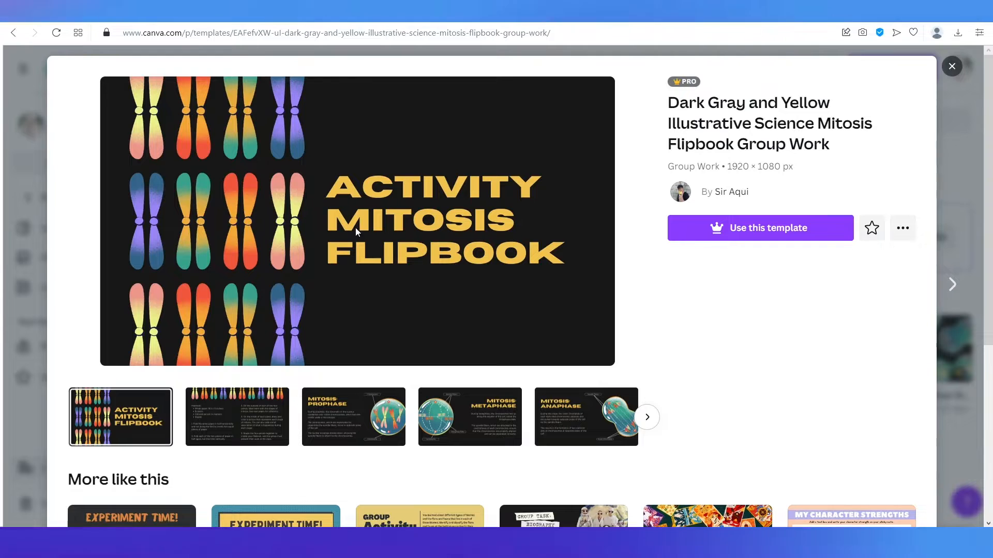
pyautogui.click(353, 417)
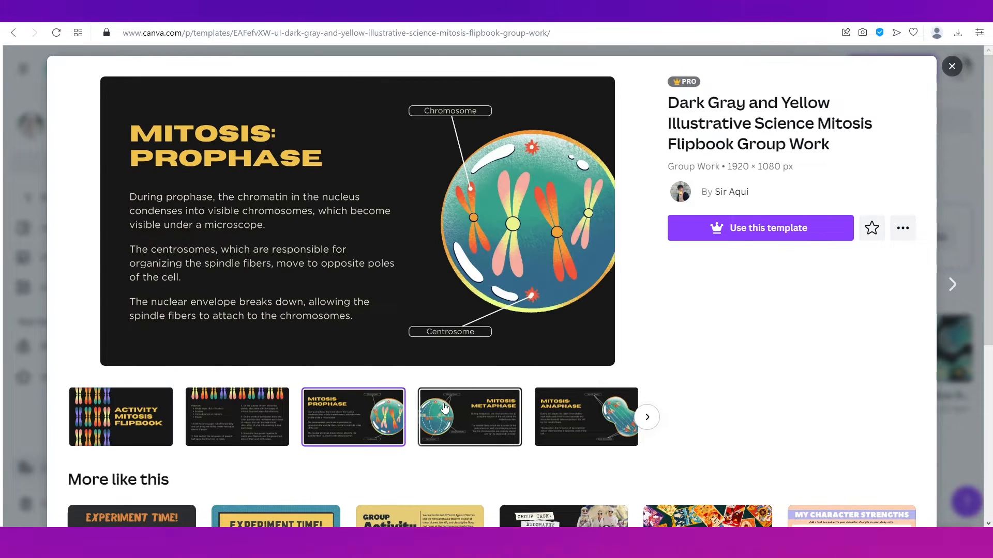
pyautogui.click(646, 417)
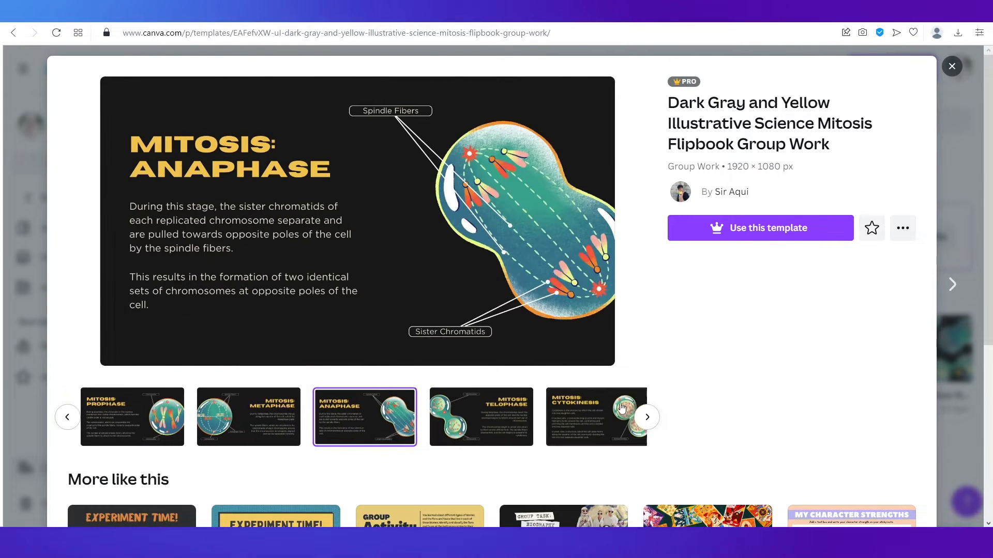
pyautogui.click(480, 416)
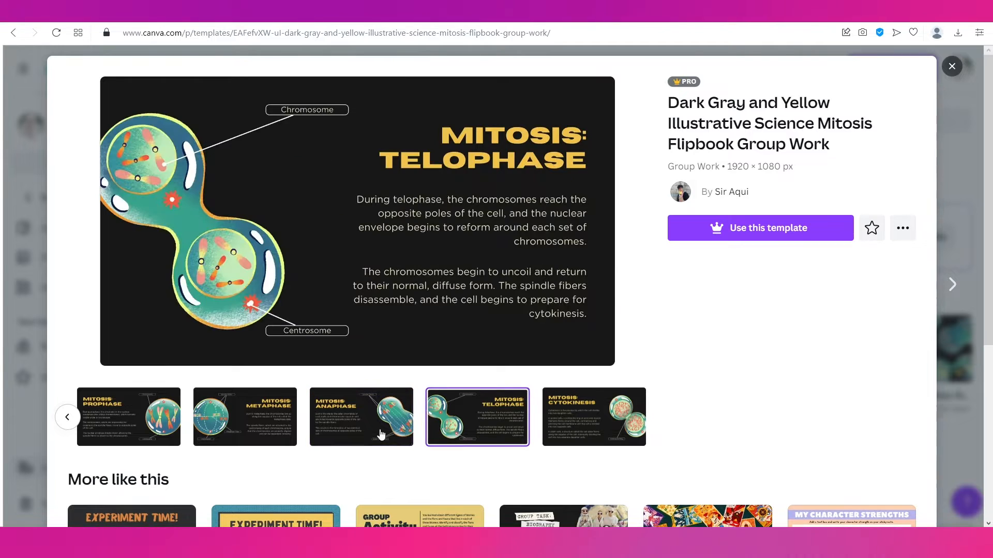
pyautogui.click(360, 417)
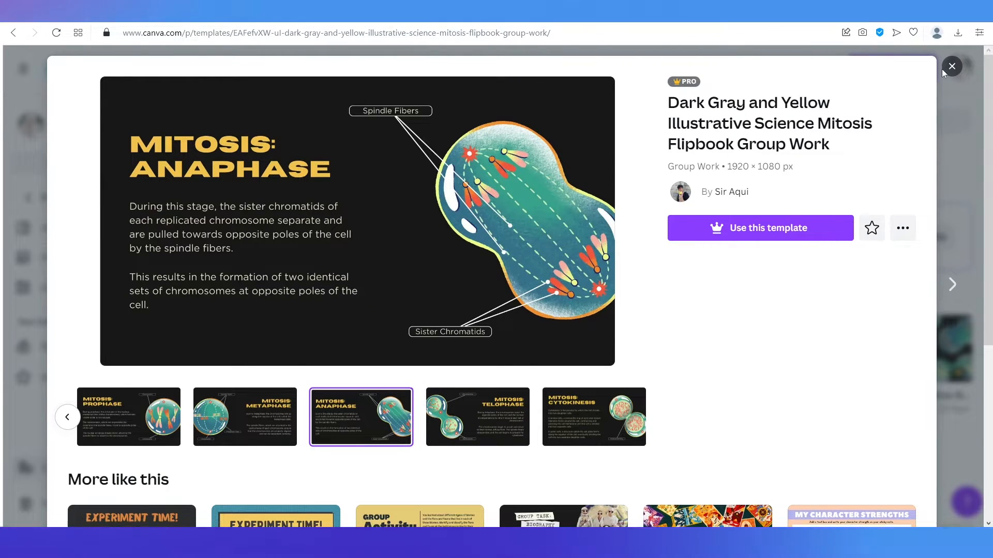
pyautogui.click(950, 66)
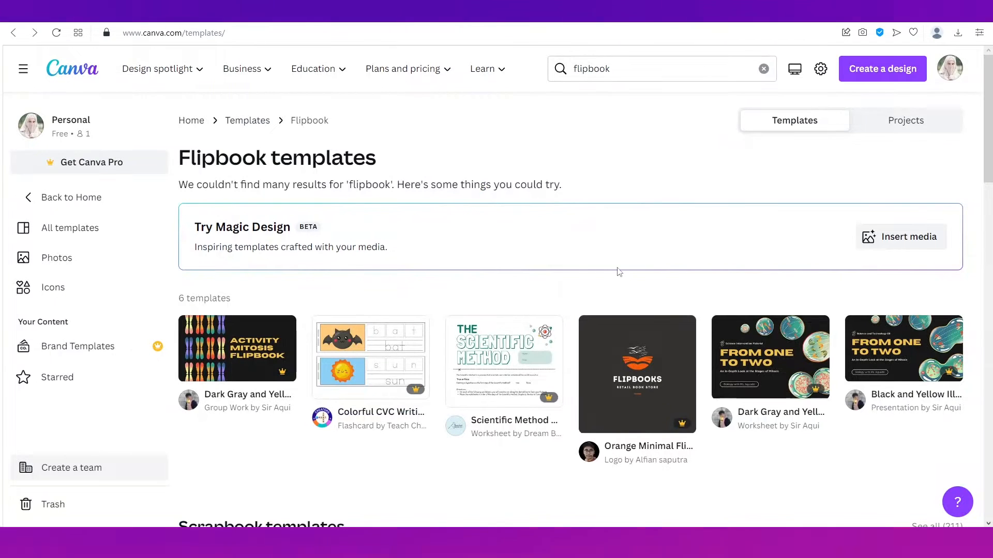
pyautogui.moveTo(611, 344)
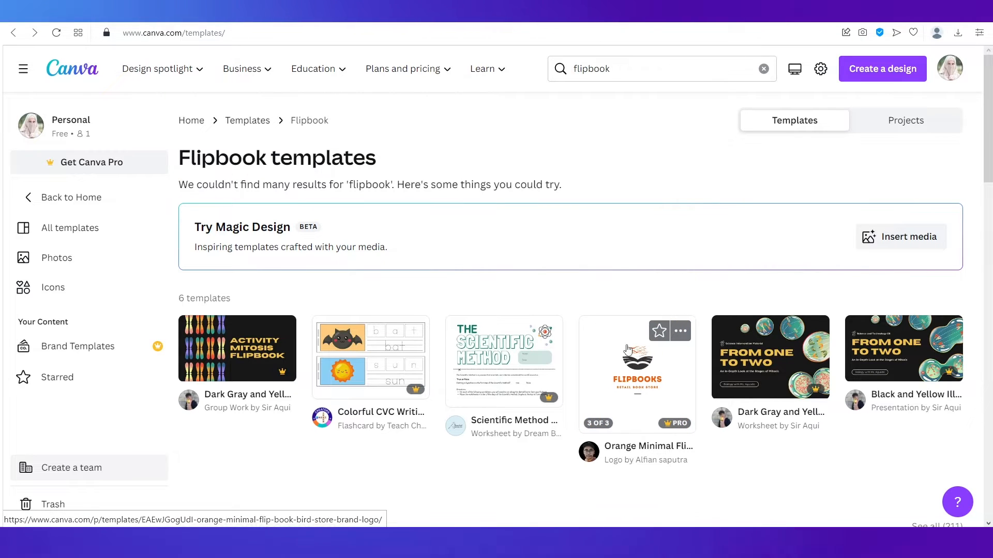
pyautogui.moveTo(733, 172)
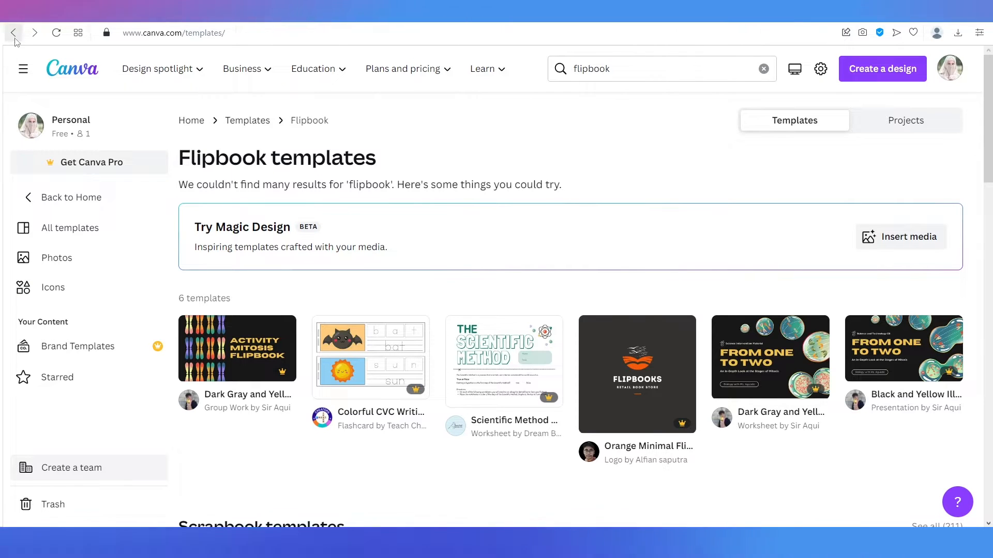
# Return to the Canva home page and scroll through its design categories
pyautogui.click(13, 32)
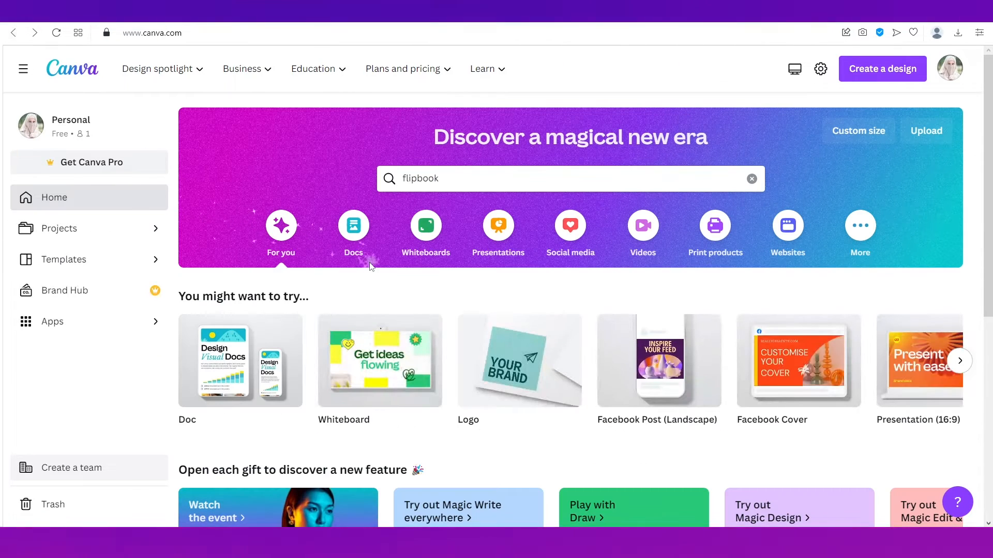
pyautogui.moveTo(569, 226)
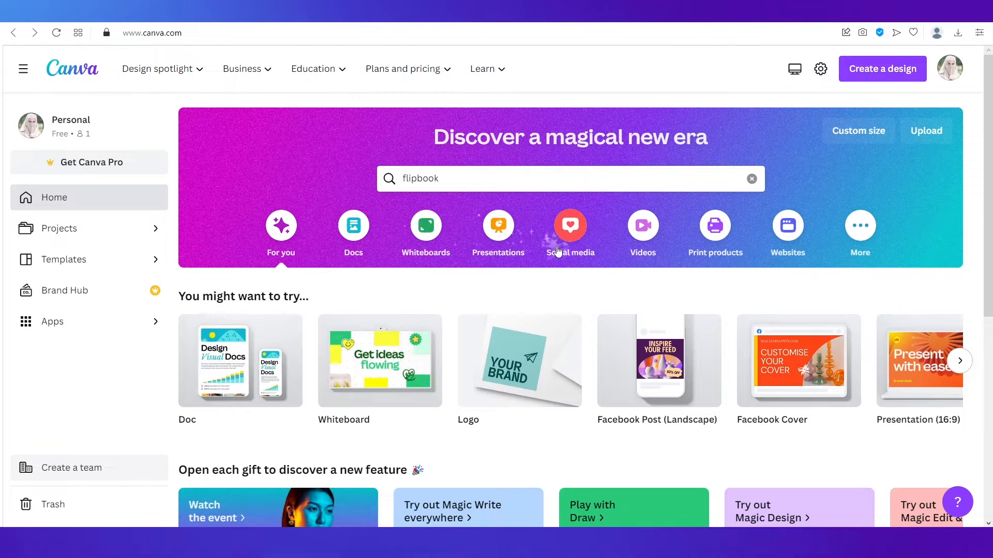
pyautogui.moveTo(665, 249)
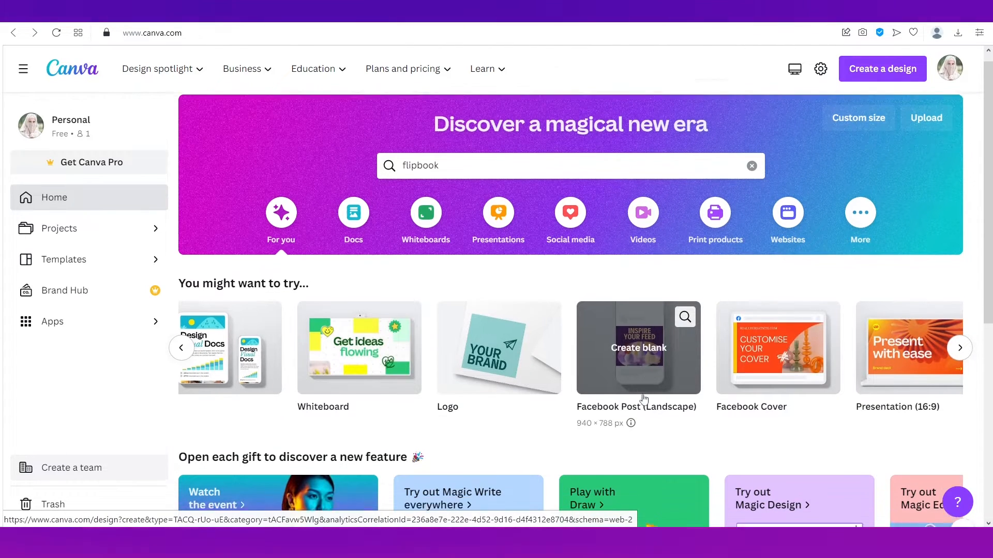
pyautogui.scroll(-3)
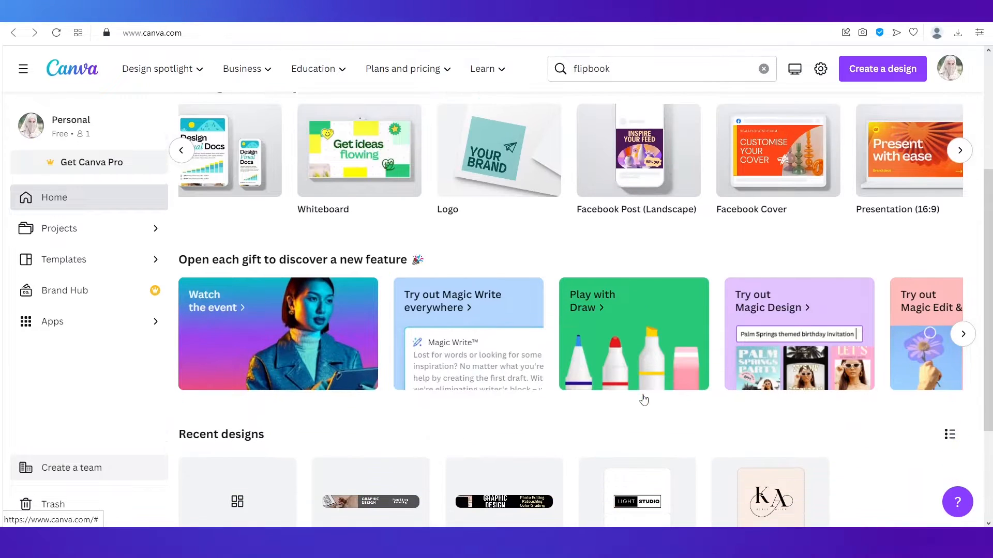
pyautogui.scroll(3)
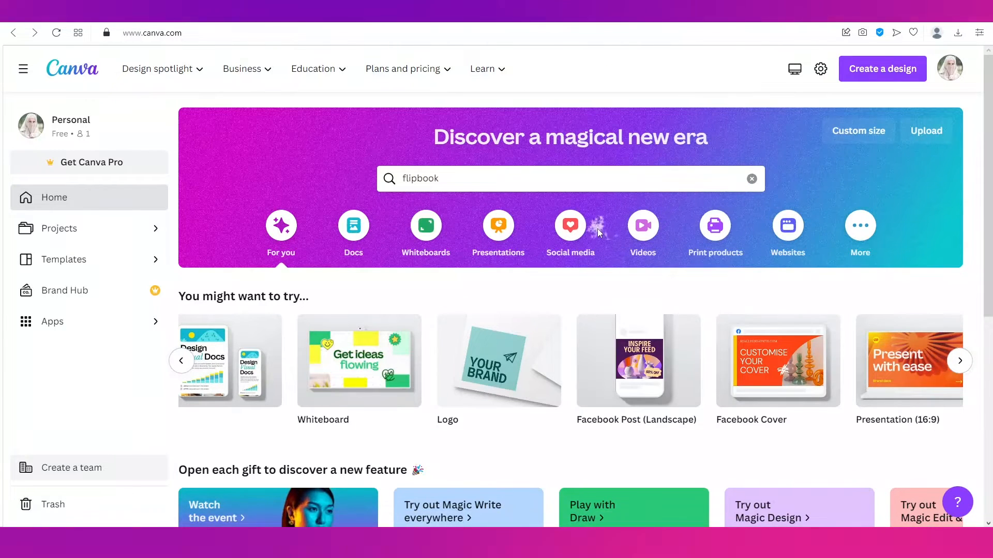
pyautogui.moveTo(742, 294)
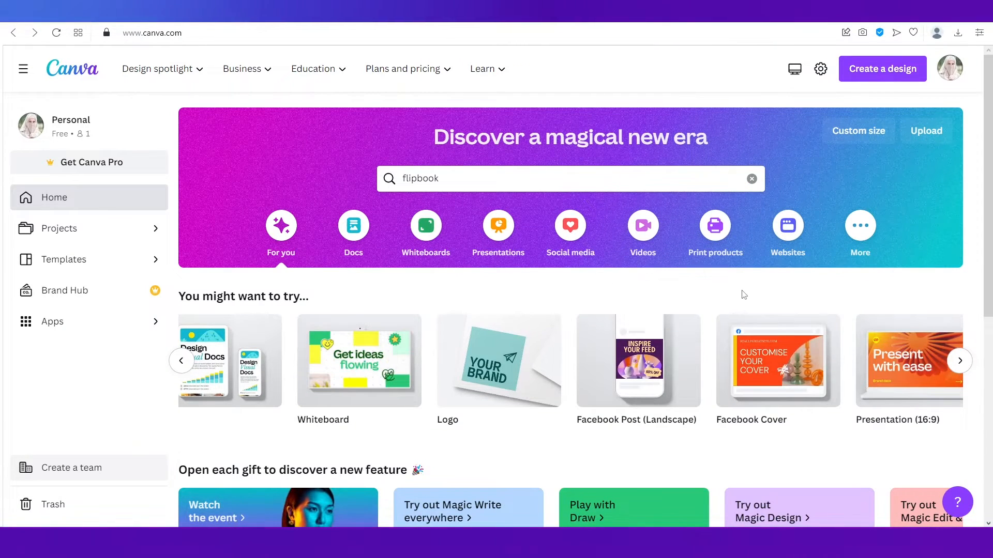
pyautogui.moveTo(844, 184)
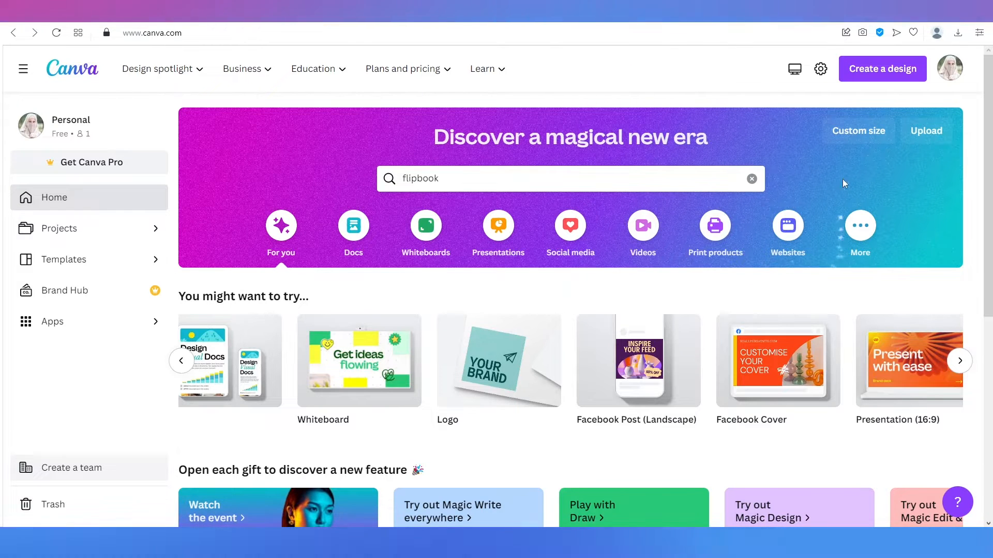
pyautogui.moveTo(882, 68)
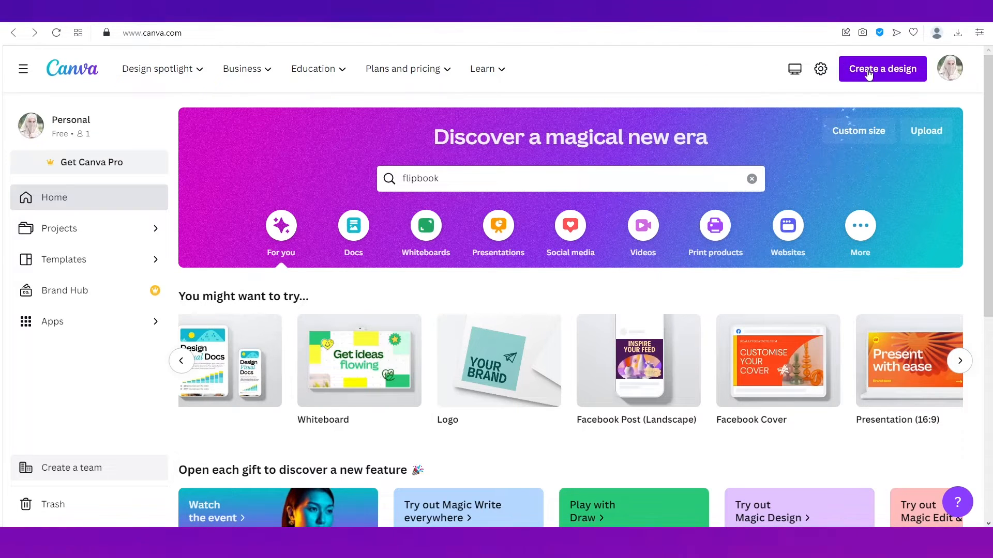
# Create a custom-size blank design of 6 × 9 inches
pyautogui.click(882, 68)
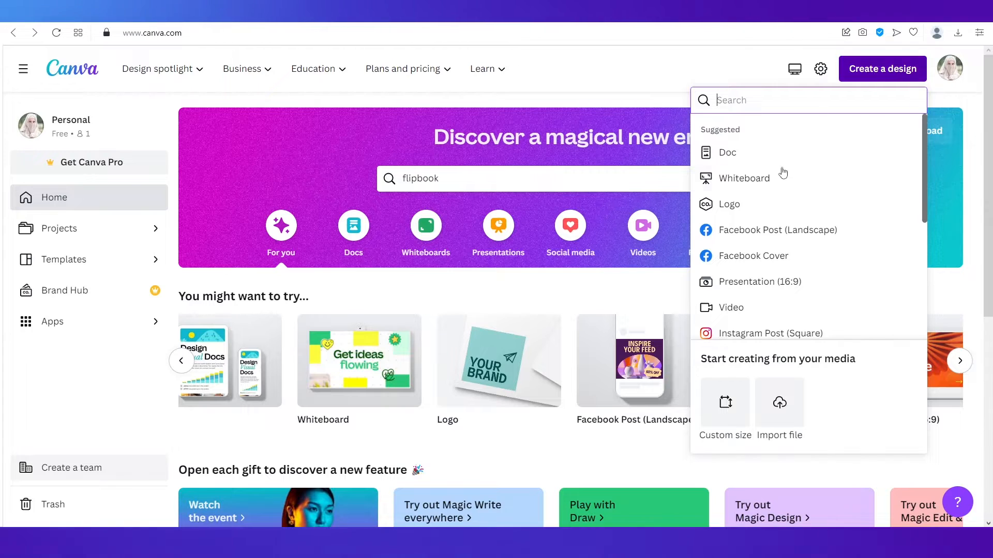
pyautogui.moveTo(759, 282)
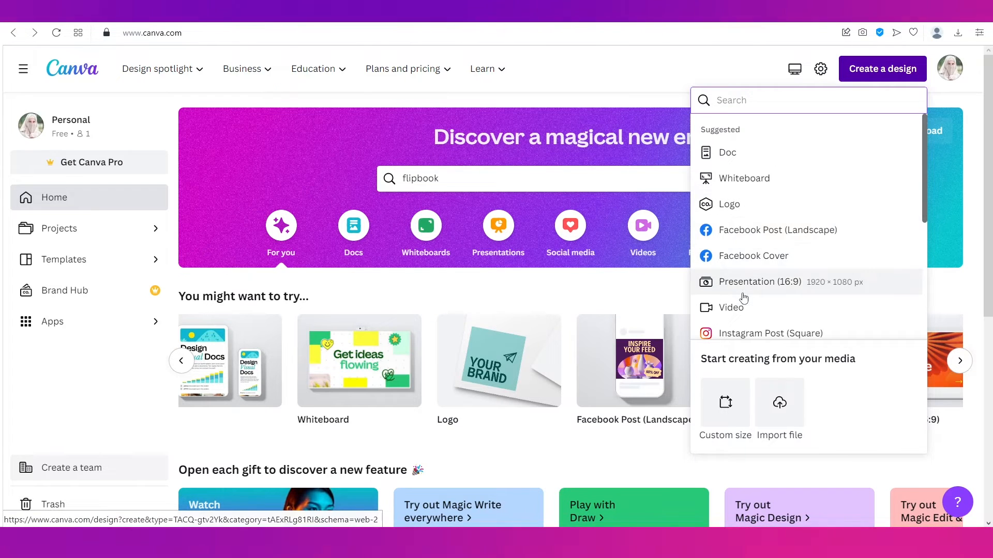
pyautogui.scroll(-3)
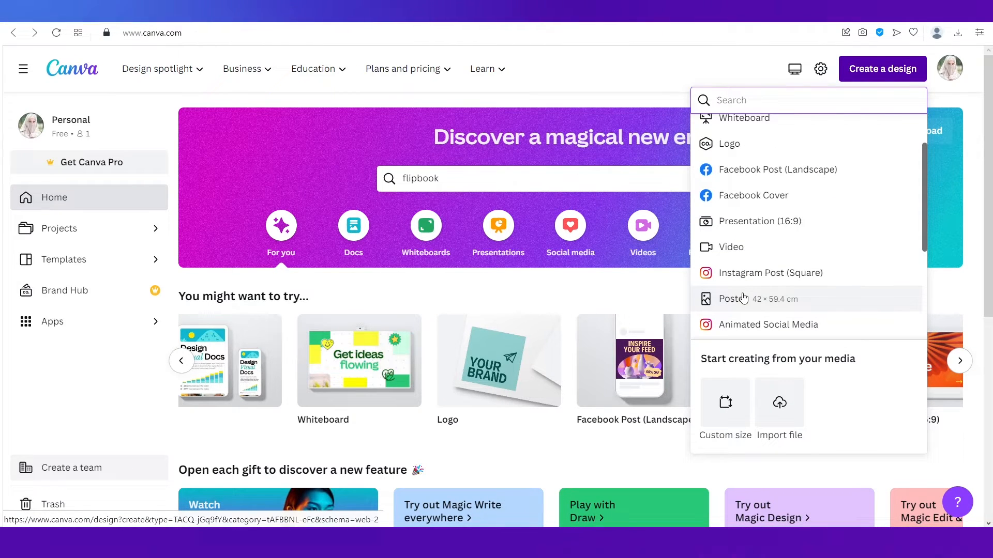
pyautogui.moveTo(737, 377)
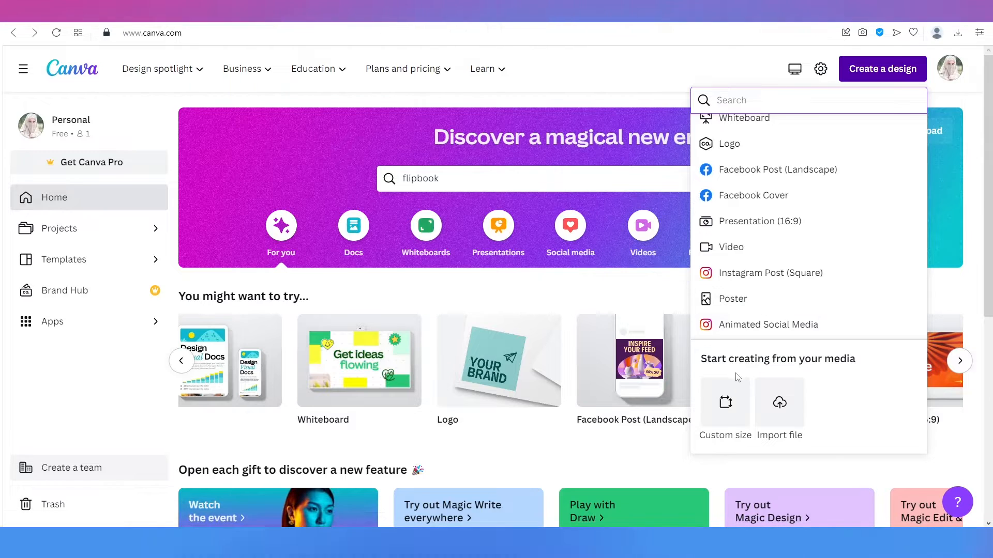
pyautogui.click(724, 402)
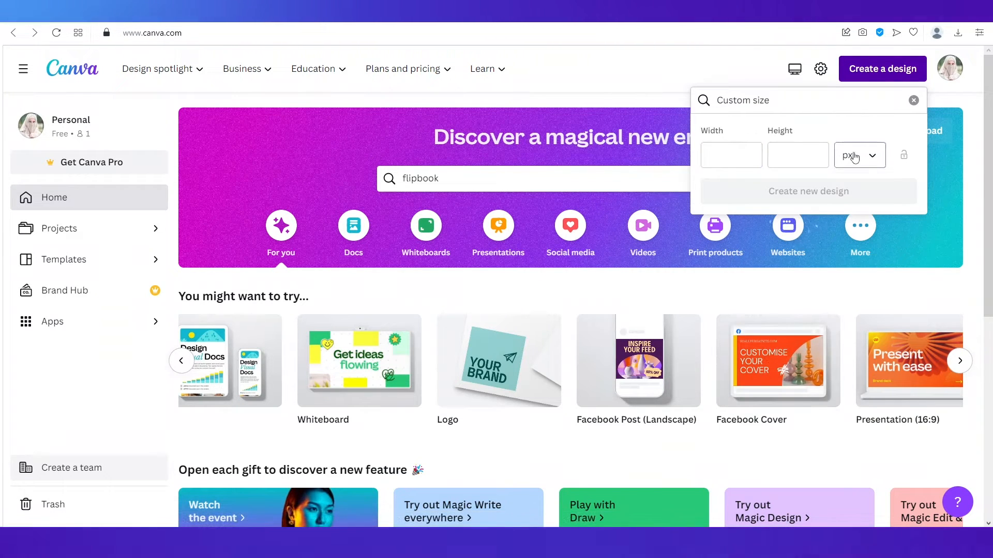
pyautogui.click(858, 155)
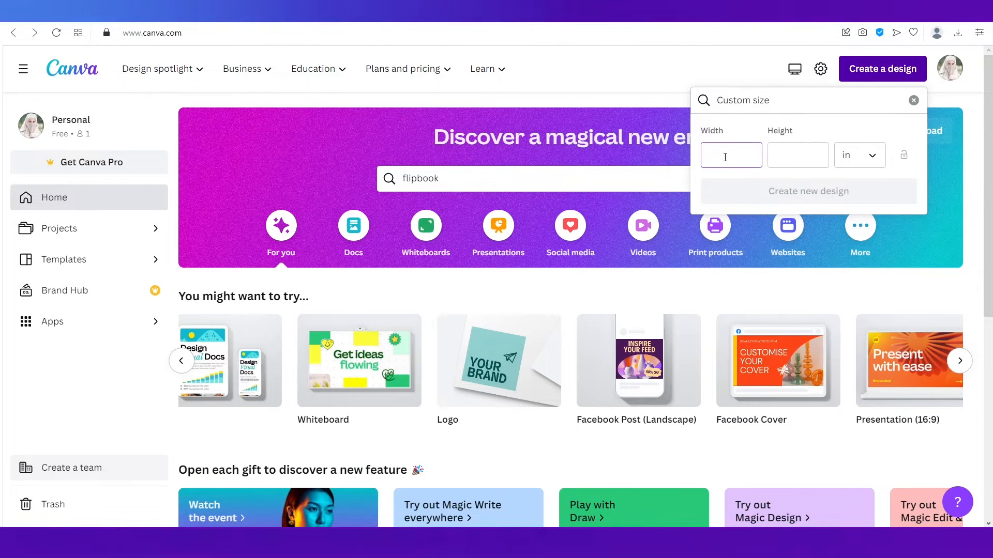
pyautogui.write('6')
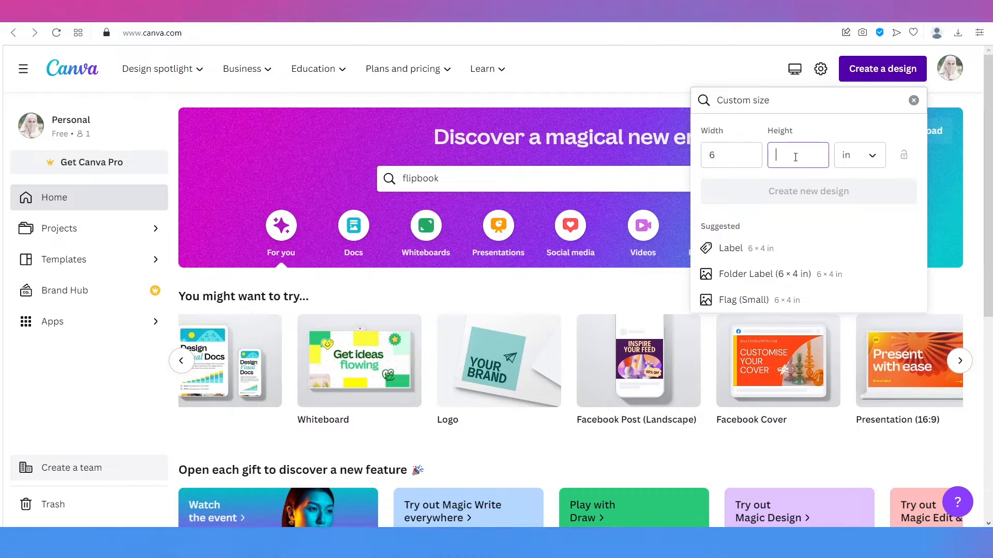
pyautogui.write('9')
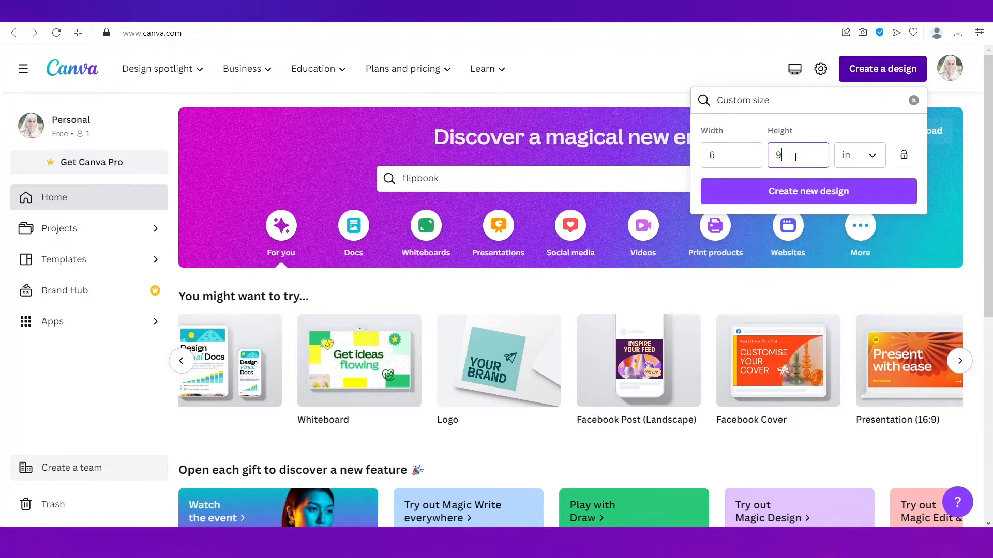
pyautogui.moveTo(807, 191)
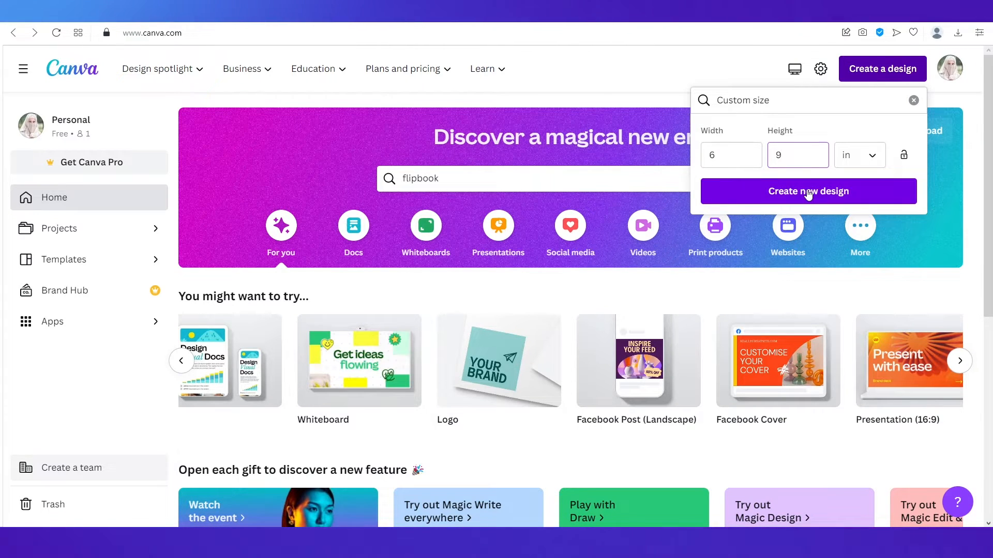
pyautogui.click(807, 191)
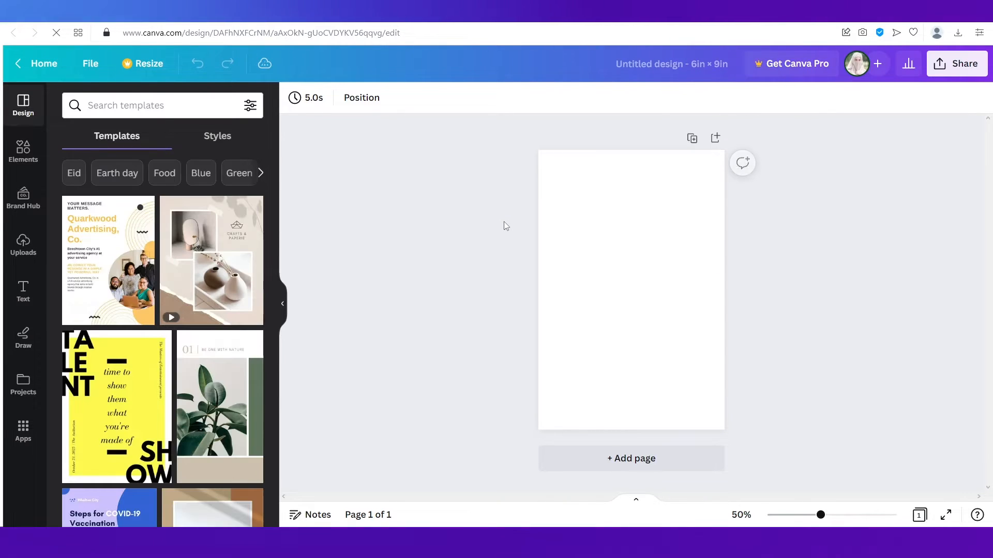
# Browse the Design styles panel and the Elements library beside the blank page
pyautogui.click(630, 288)
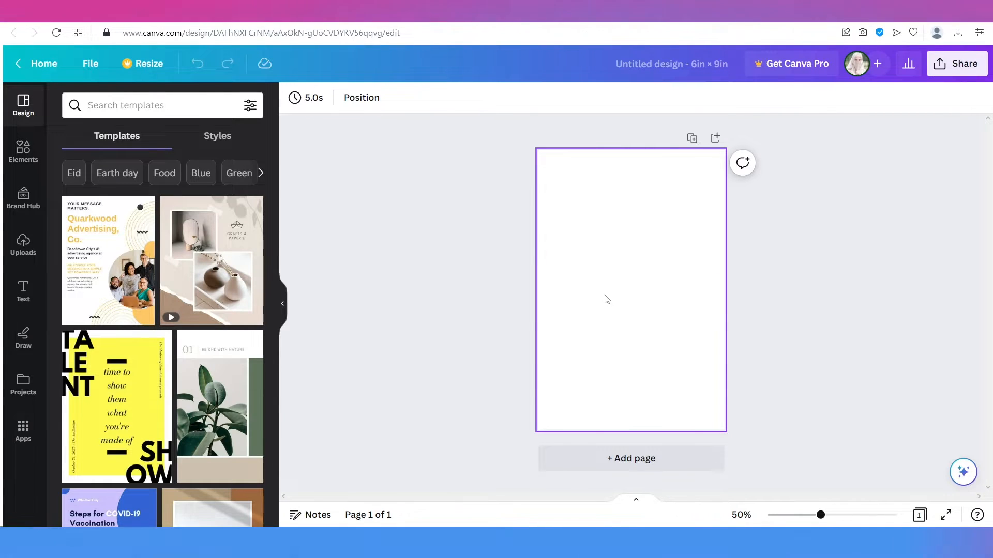
pyautogui.click(370, 266)
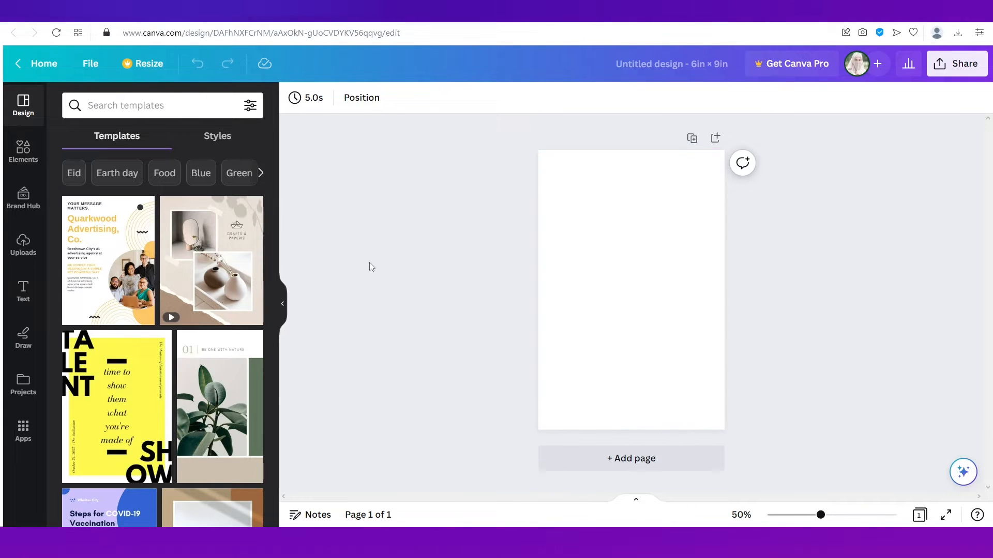
pyautogui.moveTo(212, 377)
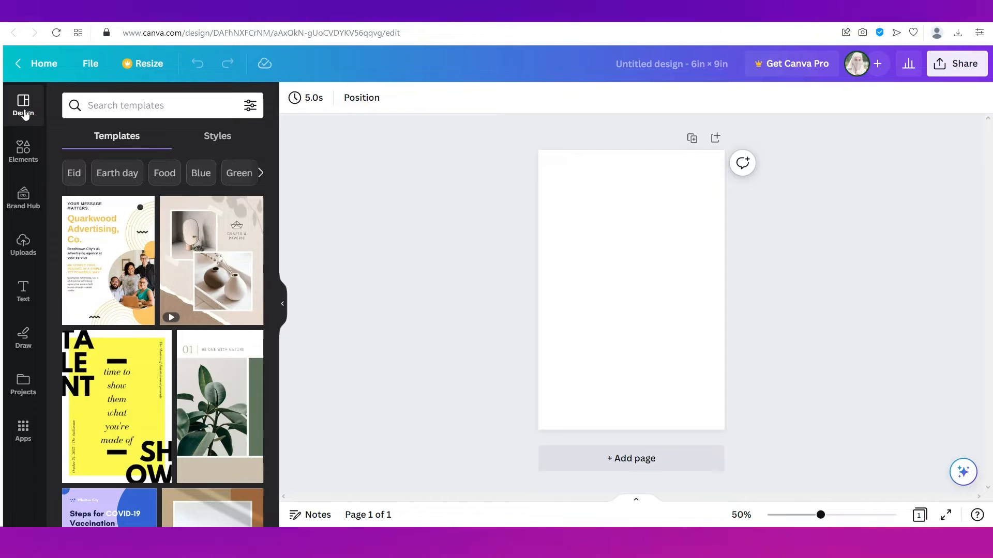
pyautogui.click(217, 135)
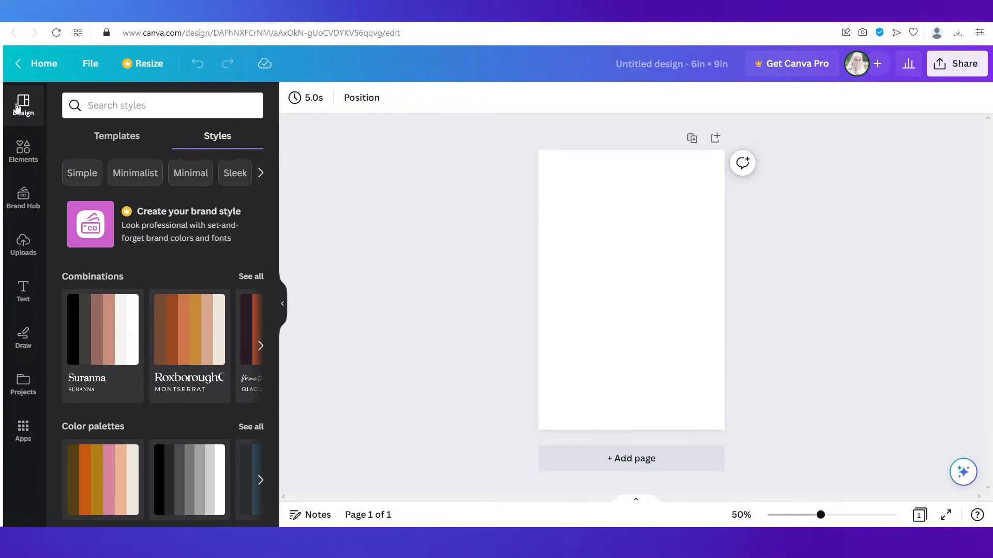
pyautogui.click(23, 150)
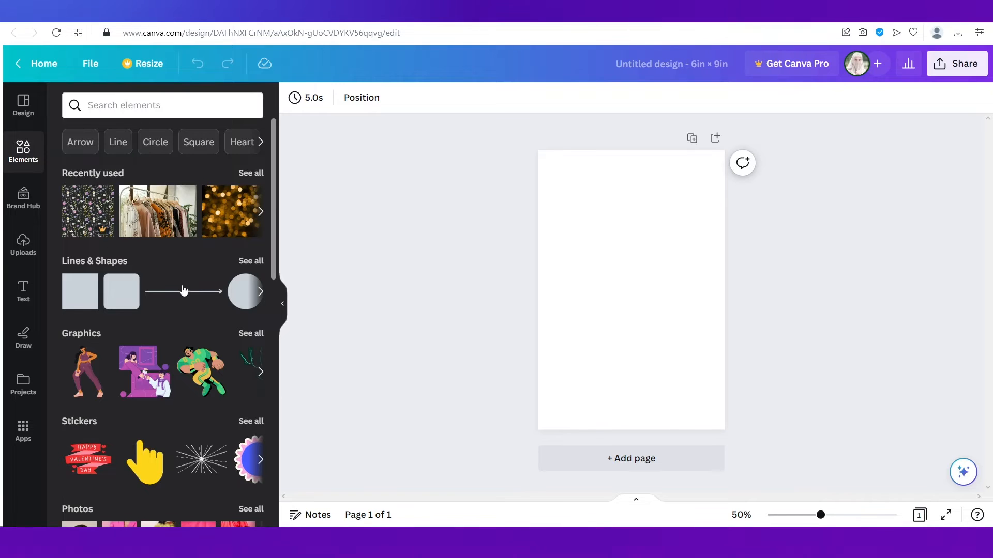
pyautogui.scroll(-3)
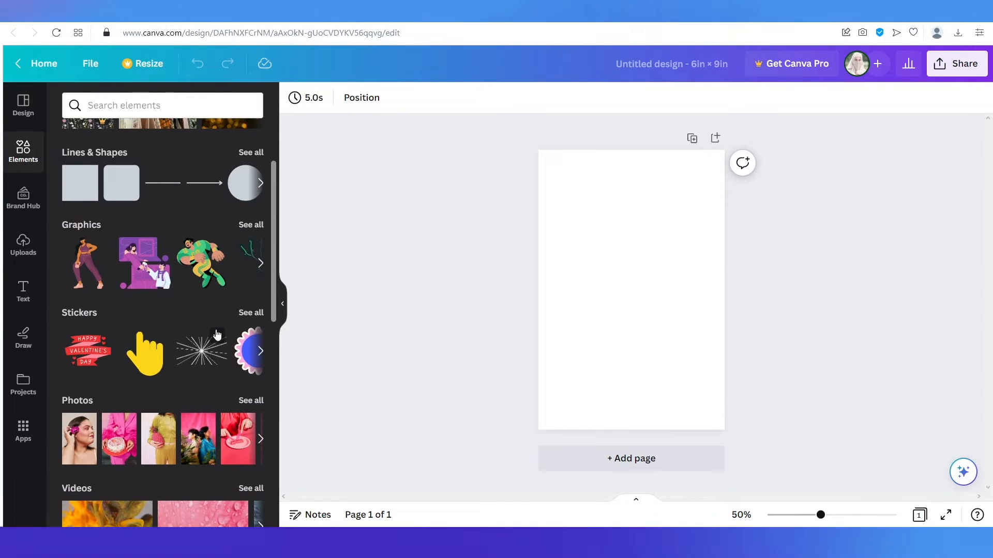
pyautogui.scroll(3)
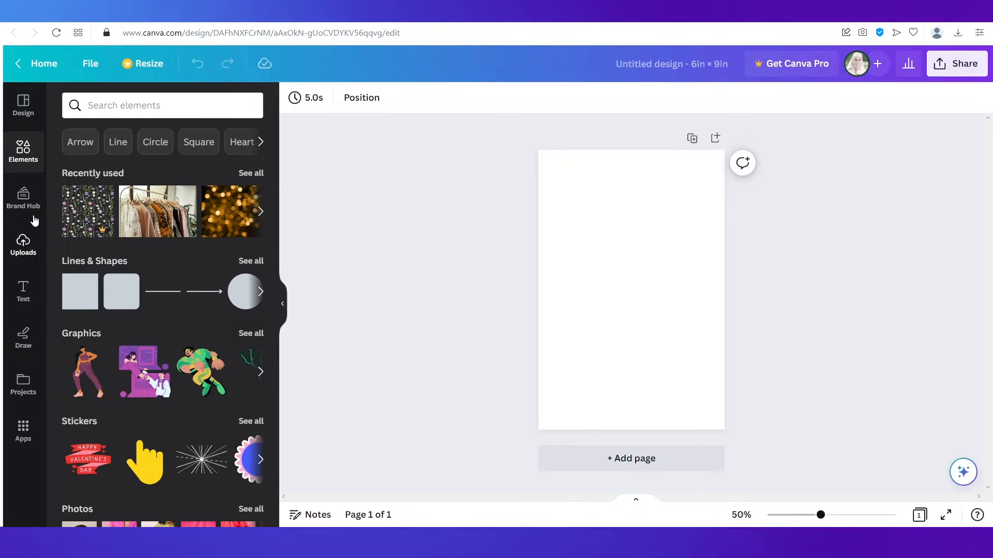
# Look through the Brand Hub, Uploads, Text and Draw panels and ready the elements search
pyautogui.click(23, 198)
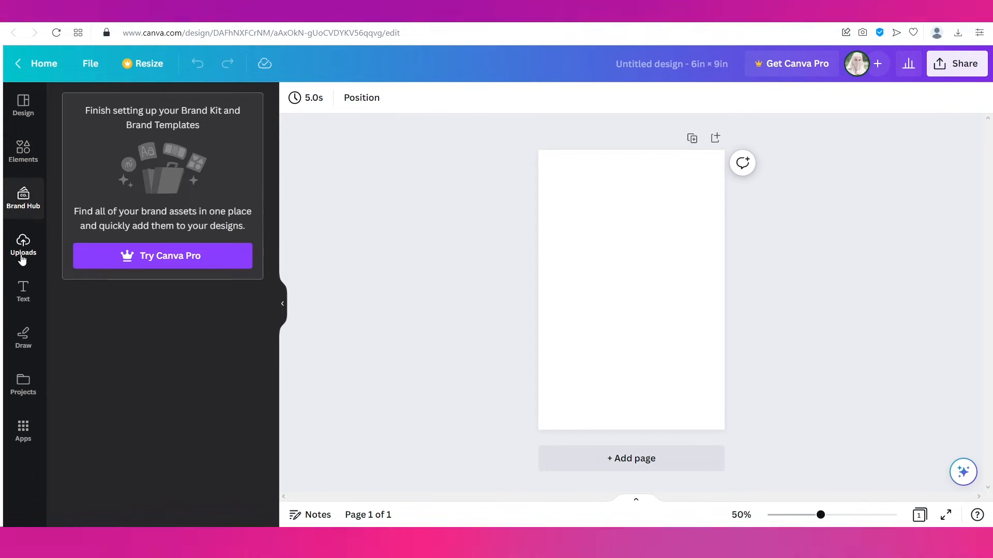
pyautogui.click(23, 245)
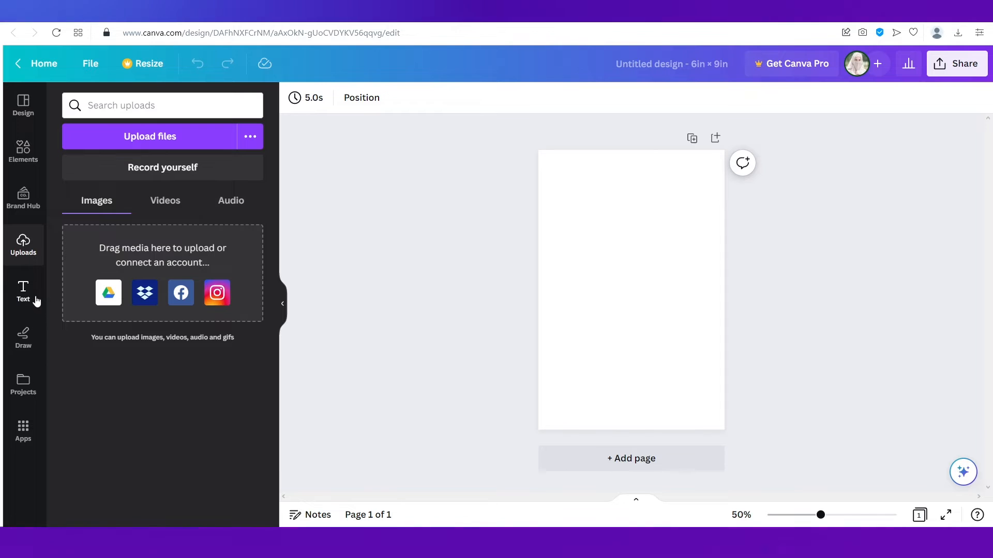
pyautogui.click(23, 293)
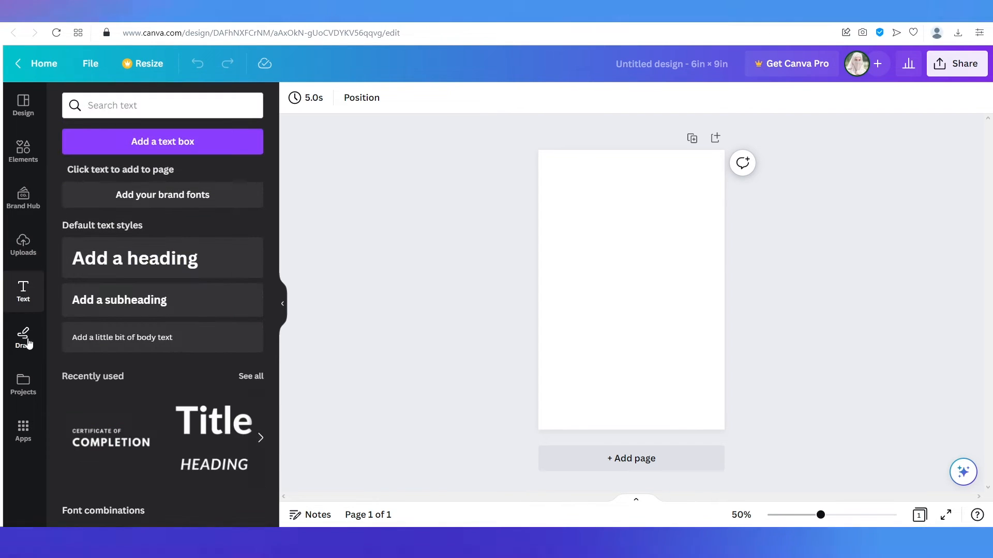
pyautogui.click(22, 338)
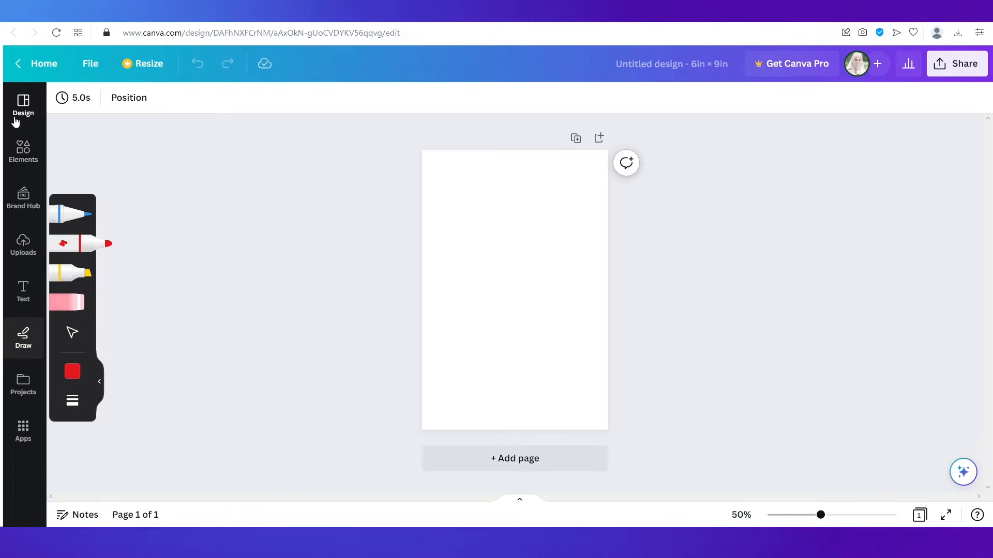
pyautogui.click(22, 105)
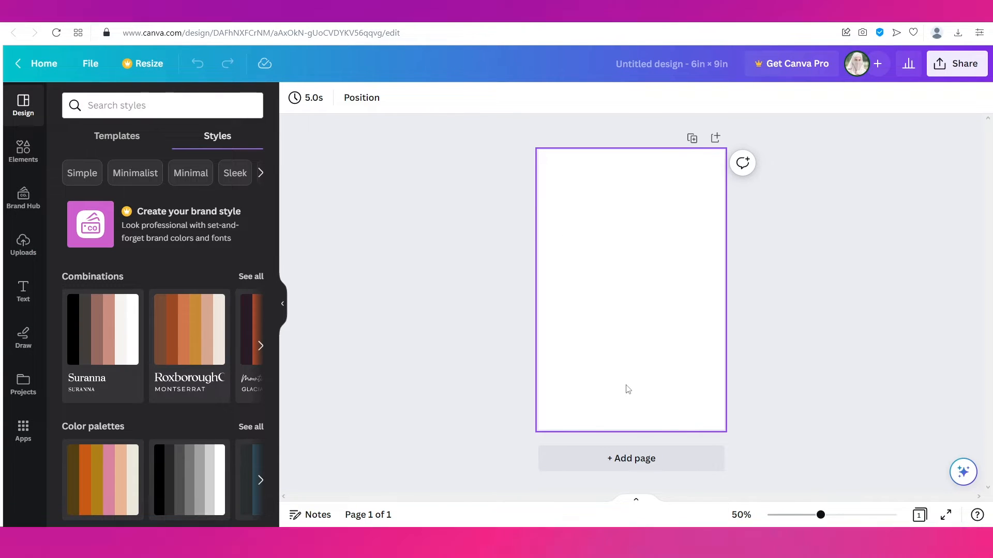
pyautogui.moveTo(597, 320)
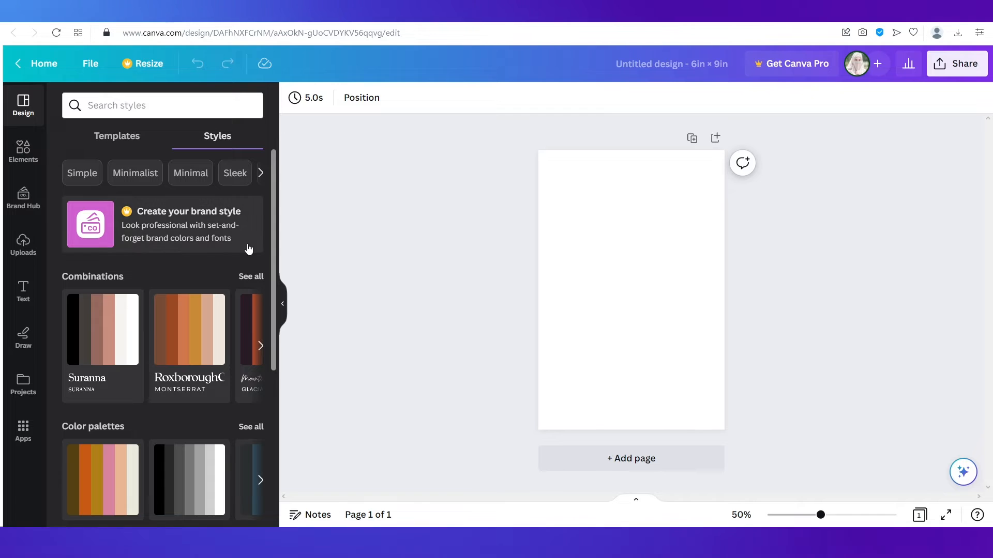
pyautogui.click(23, 150)
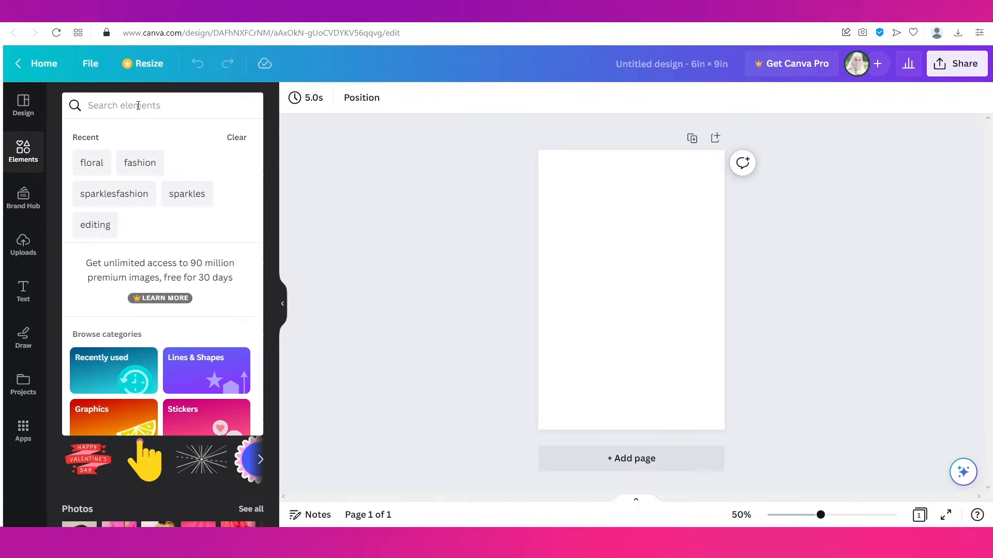
# Add the sparkle trail graphic from a 'sparkles' graphics search and bring up its colours
pyautogui.write('spa')
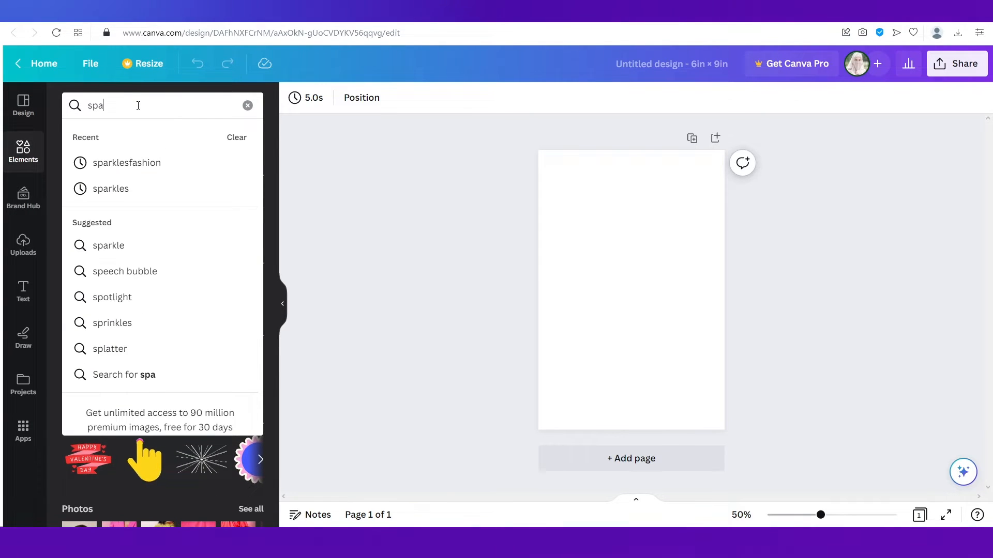
pyautogui.click(110, 188)
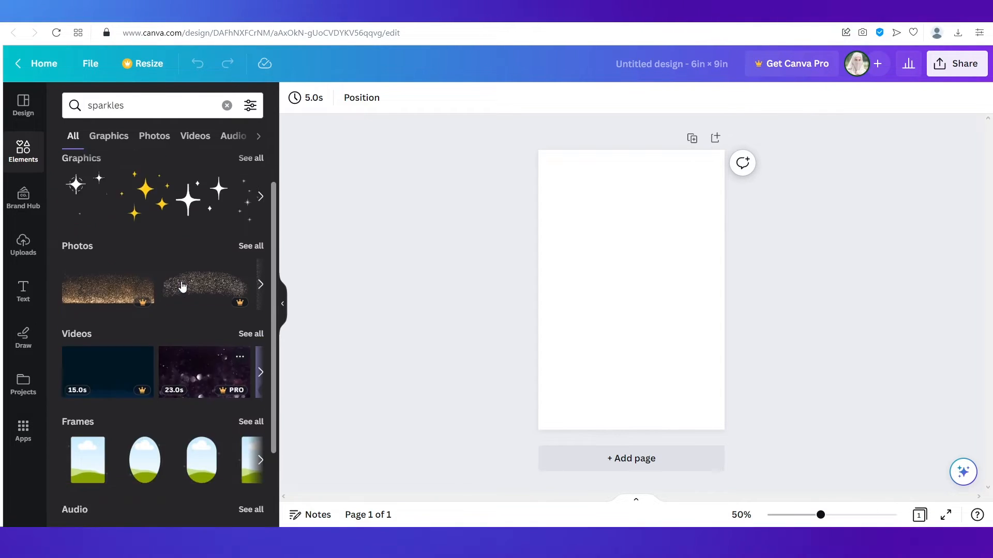
pyautogui.click(108, 136)
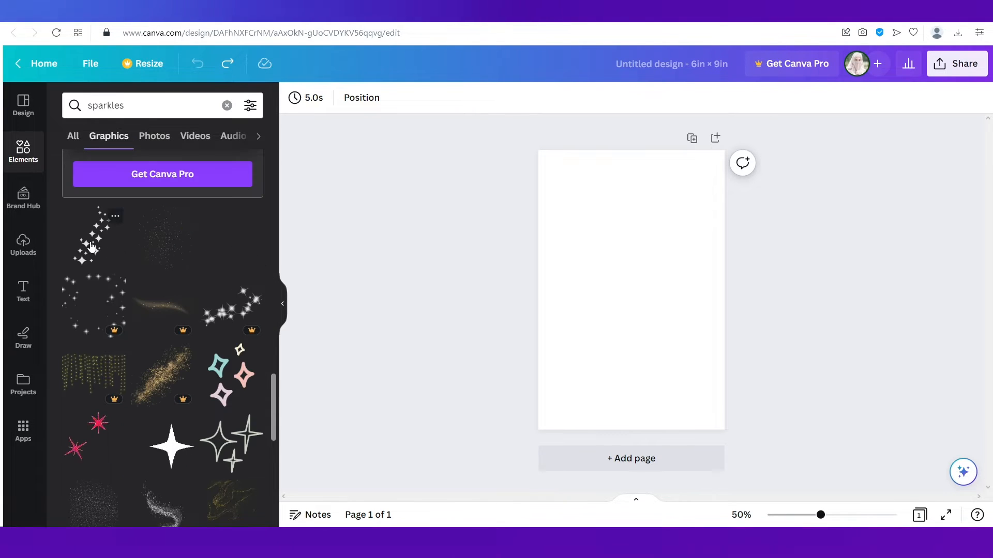
pyautogui.click(93, 241)
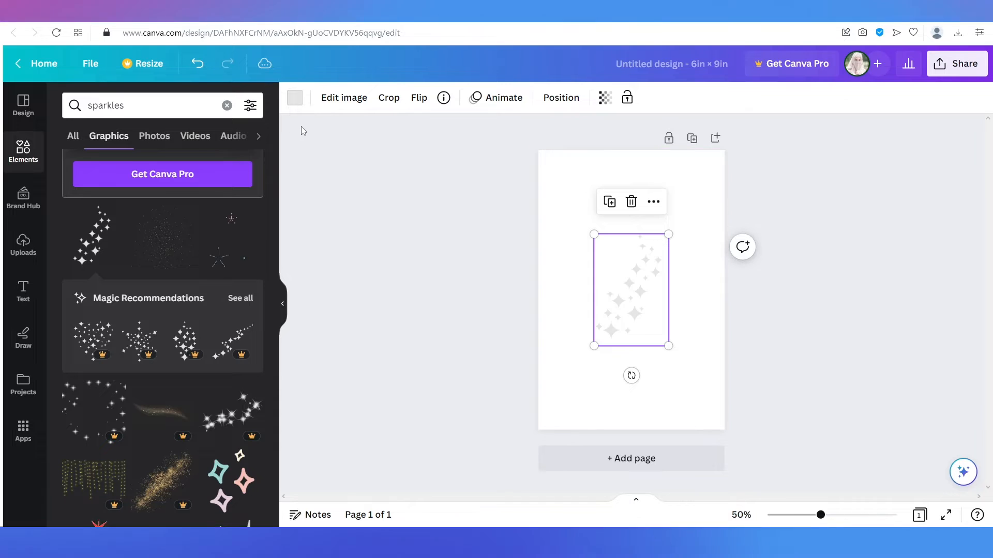
pyautogui.moveTo(276, 100)
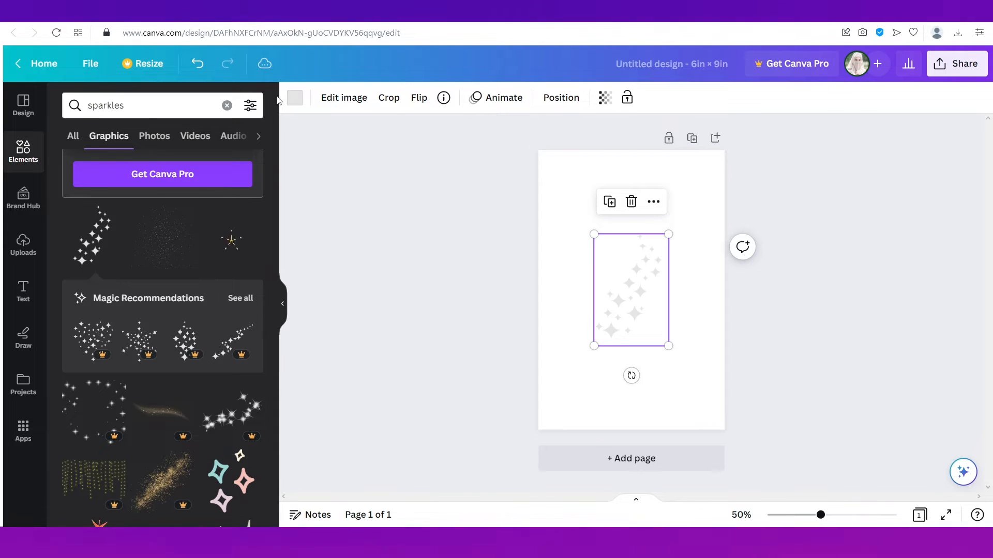
pyautogui.click(294, 98)
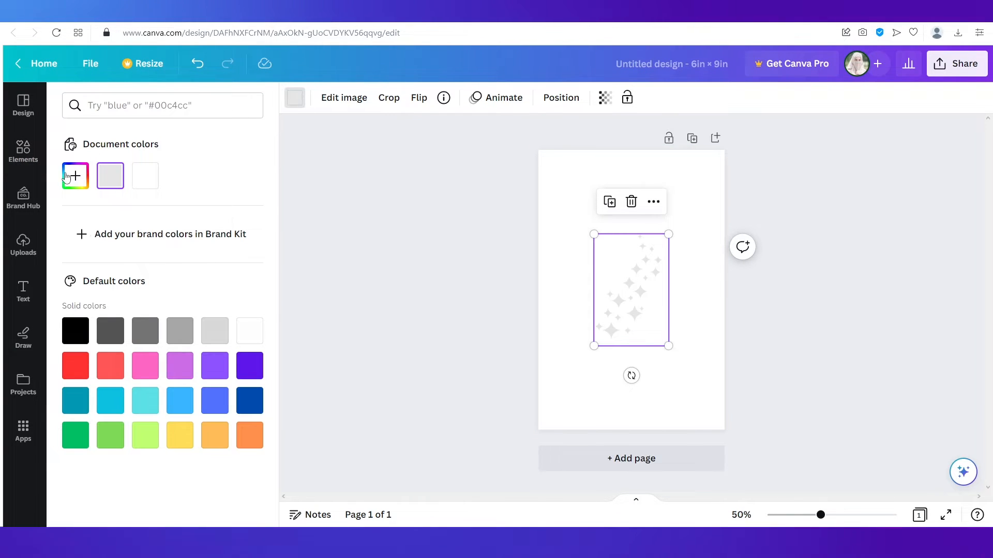
pyautogui.moveTo(160, 123)
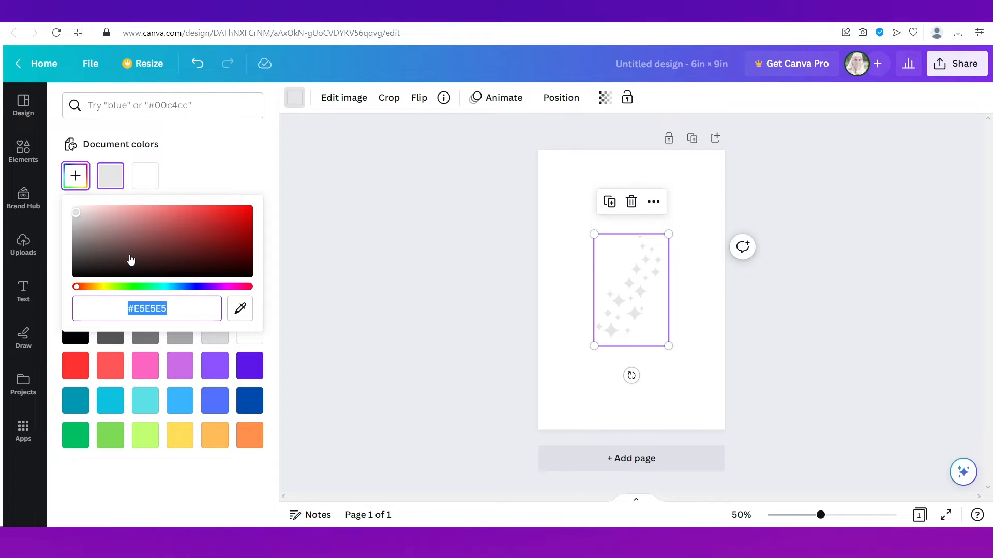
# Recolour the sparkles graphic a dark red shade
pyautogui.click(186, 242)
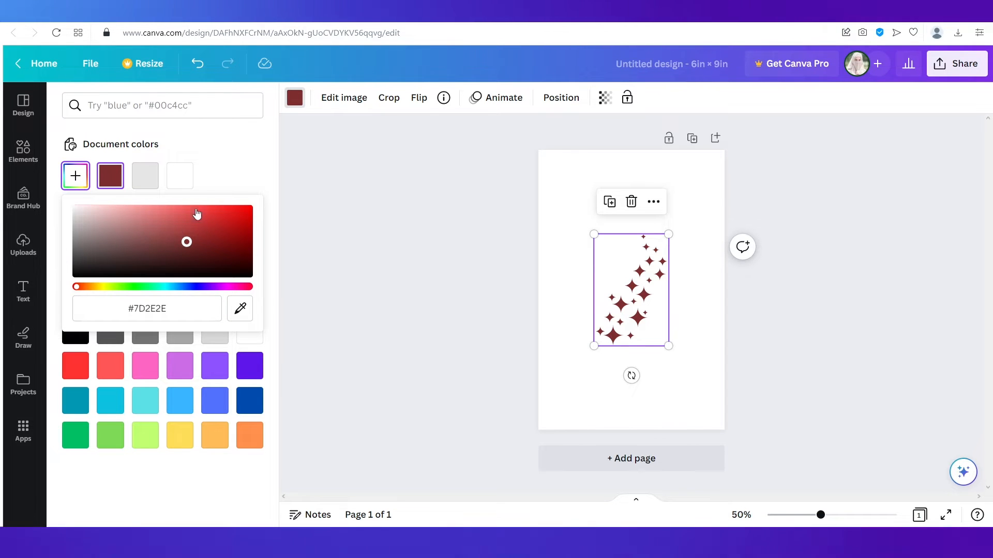
pyautogui.click(194, 241)
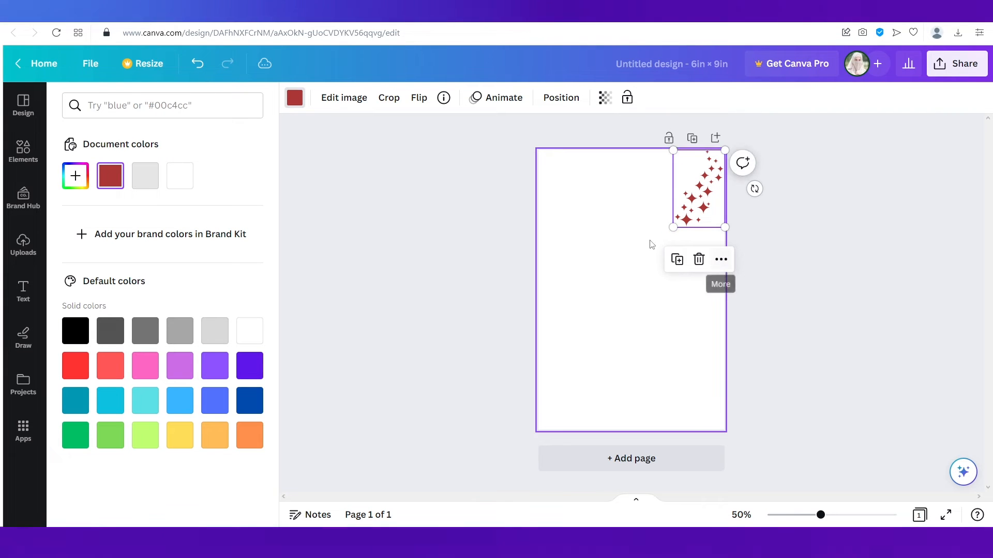
# Duplicate the red sparkle cluster and arrange the copies down the page's right edge
pyautogui.click(23, 150)
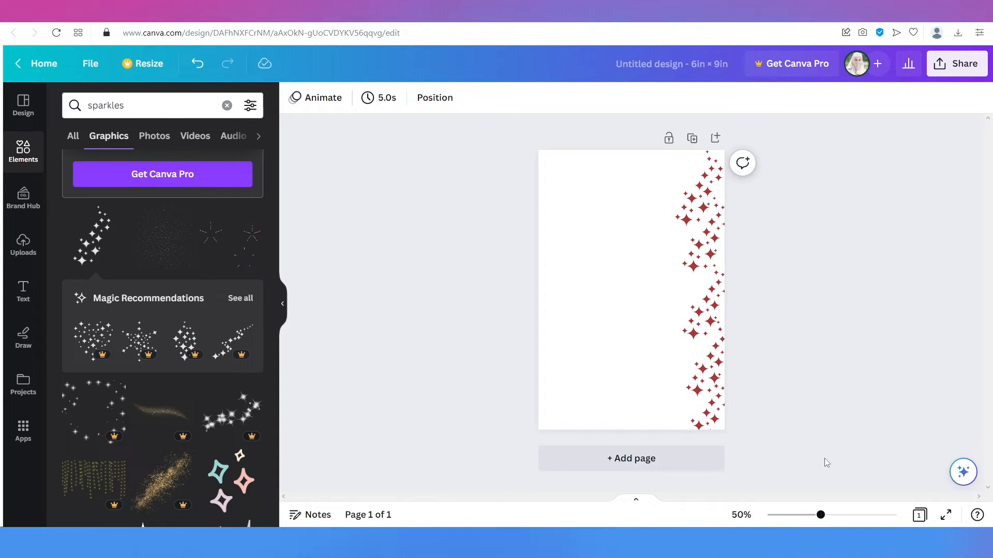
pyautogui.click(703, 237)
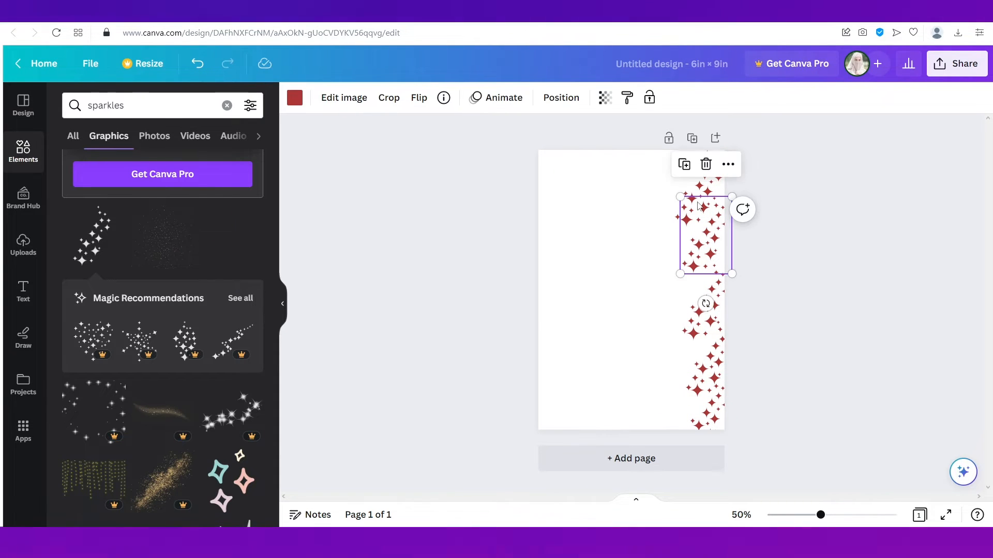
pyautogui.click(850, 175)
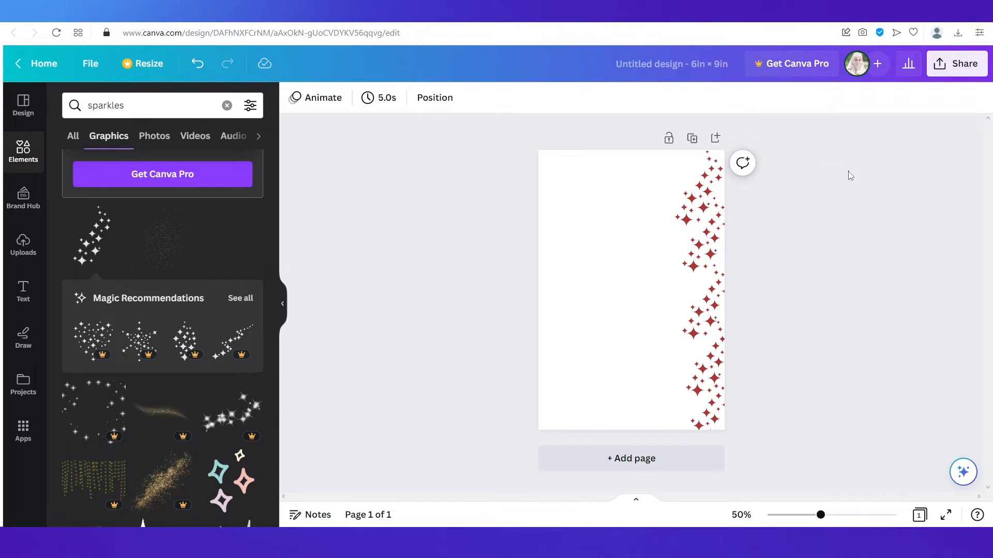
pyautogui.click(699, 180)
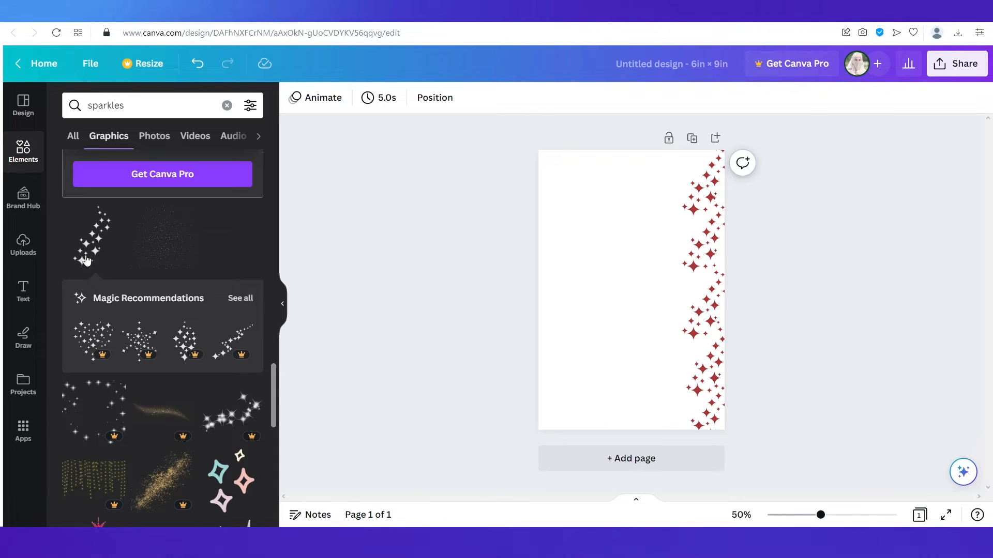
pyautogui.moveTo(23, 288)
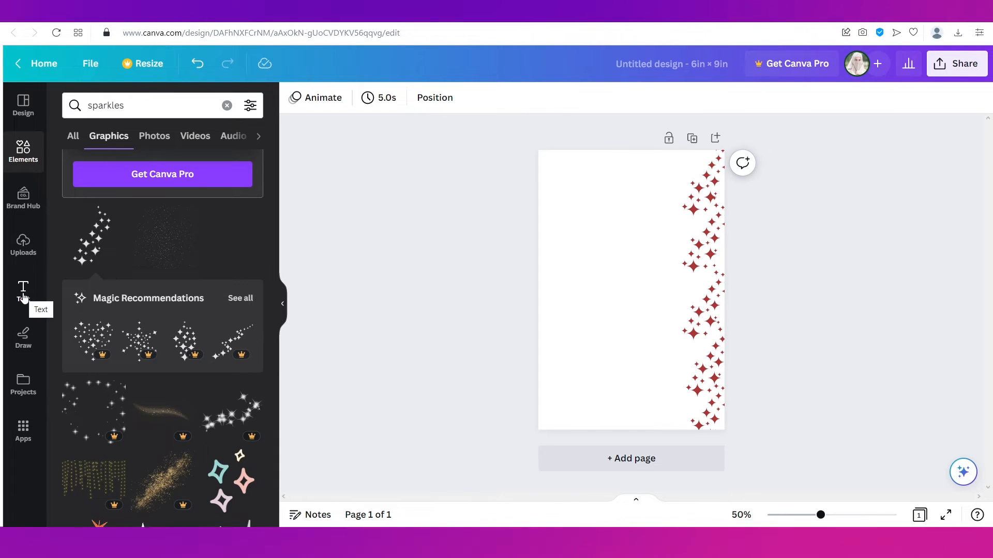
# Add the Certificate of Completion heading, ungroup it, and select COMPLETION on its own
pyautogui.click(23, 291)
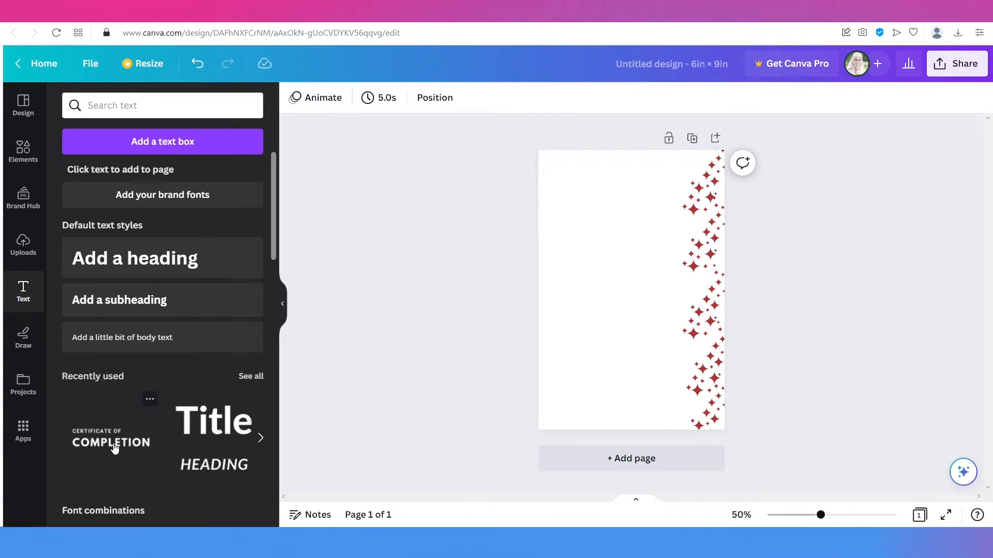
pyautogui.click(109, 437)
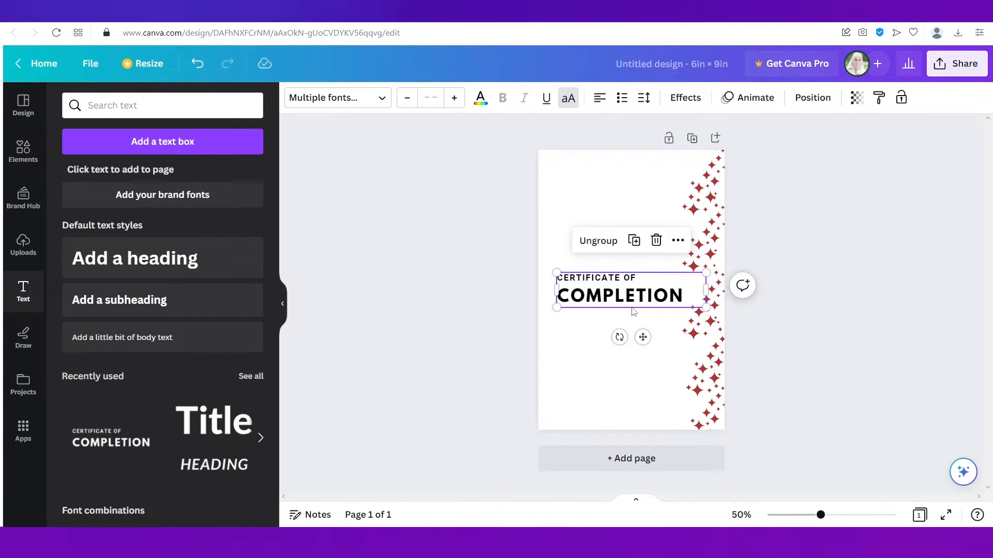
pyautogui.scroll(-3)
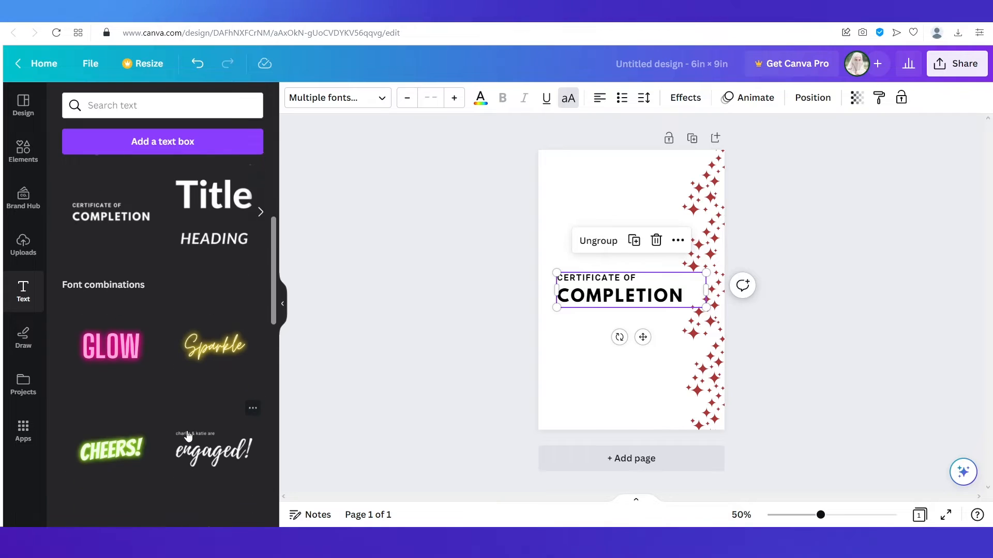
pyautogui.scroll(-3)
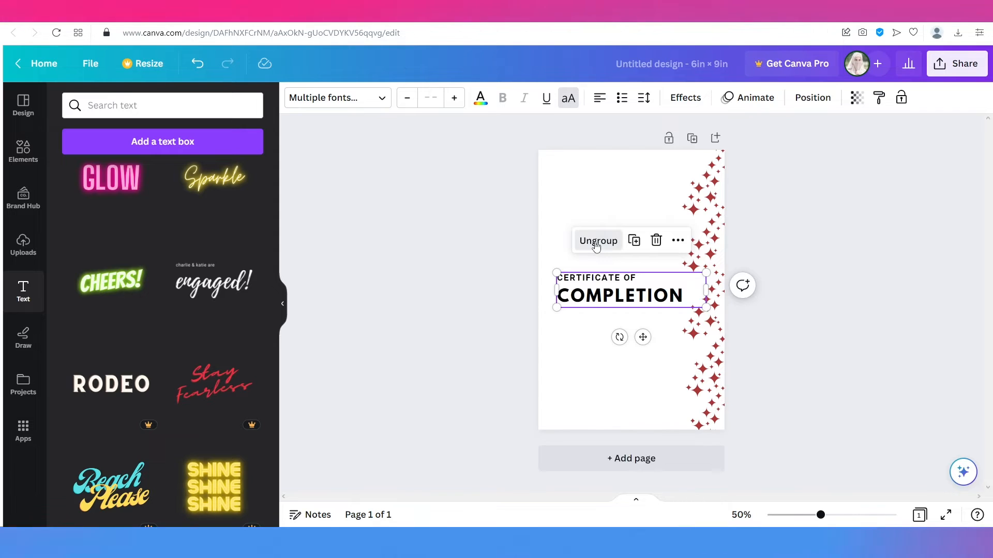
pyautogui.click(598, 241)
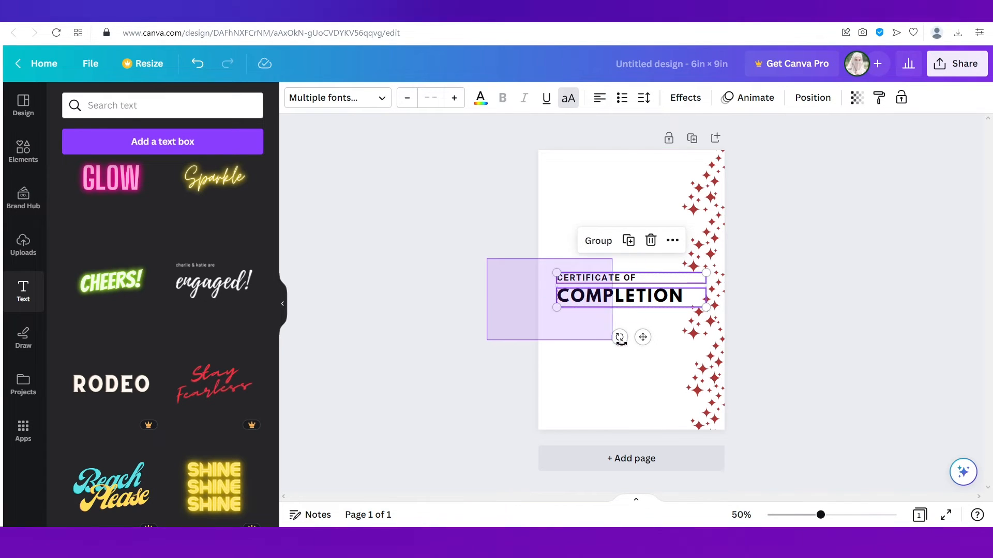
pyautogui.click(620, 296)
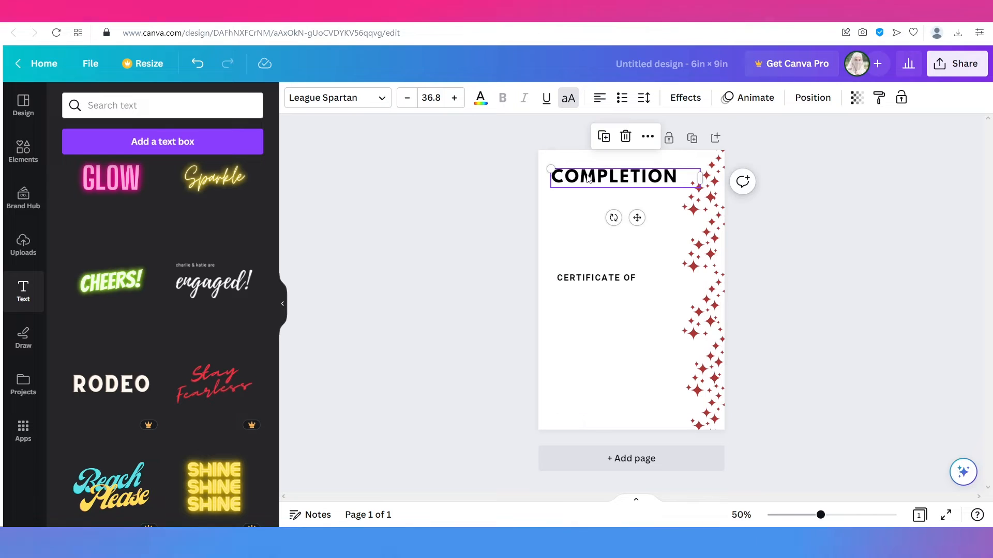
# Retype COMPLETION as FASHION, centre-align it and enlarge it to 46.8
pyautogui.doubleClick(569, 176)
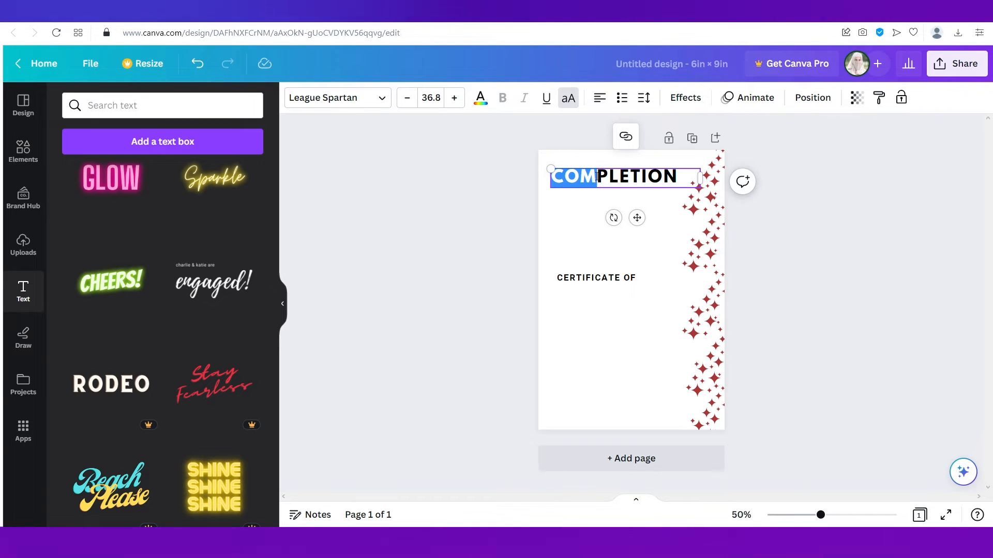
pyautogui.write('FASHIO')
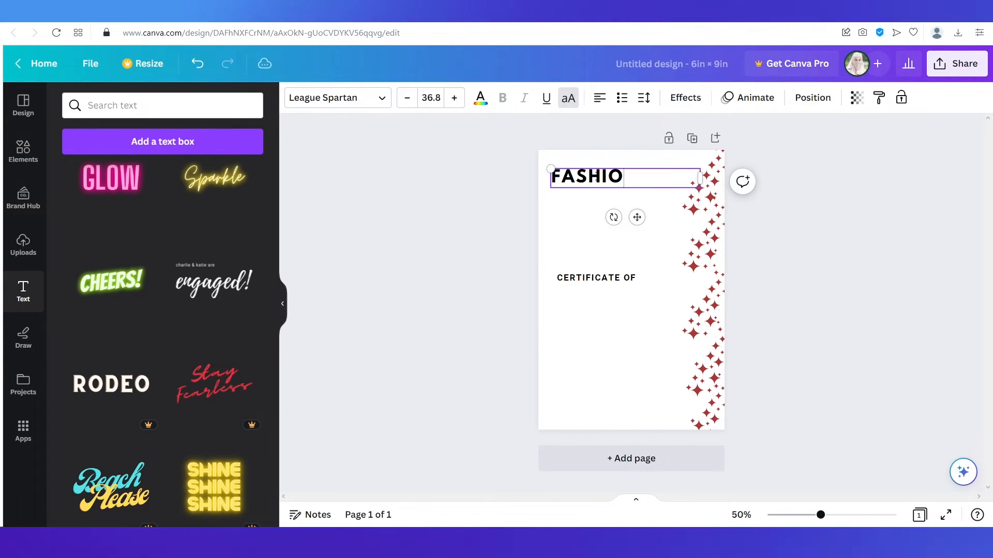
pyautogui.write('N')
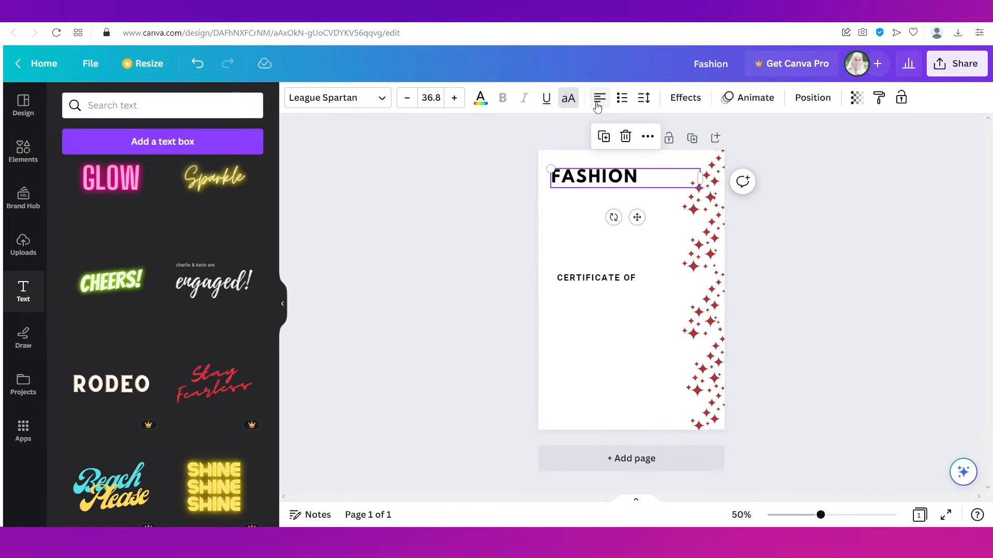
pyautogui.click(598, 97)
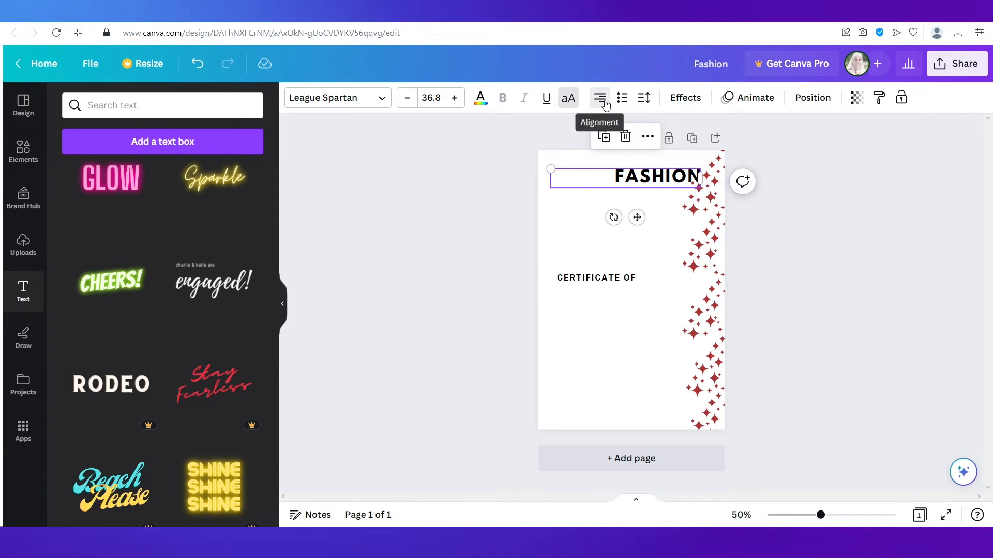
pyautogui.click(598, 98)
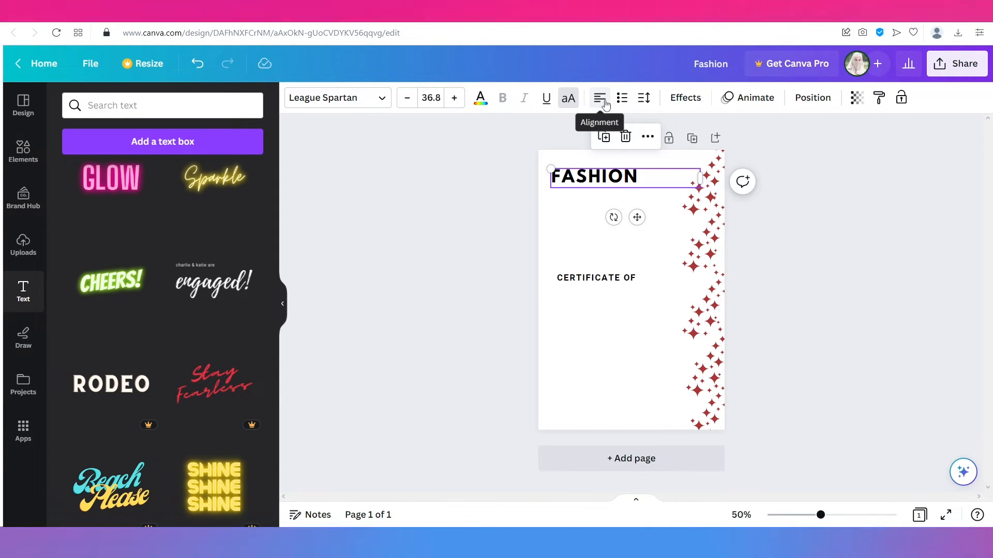
pyautogui.click(598, 98)
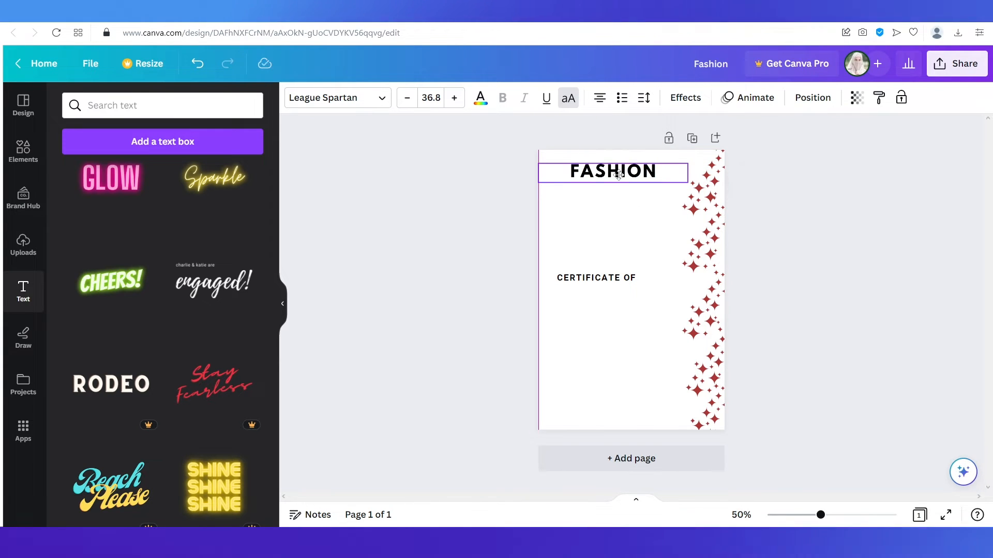
pyautogui.moveTo(454, 98)
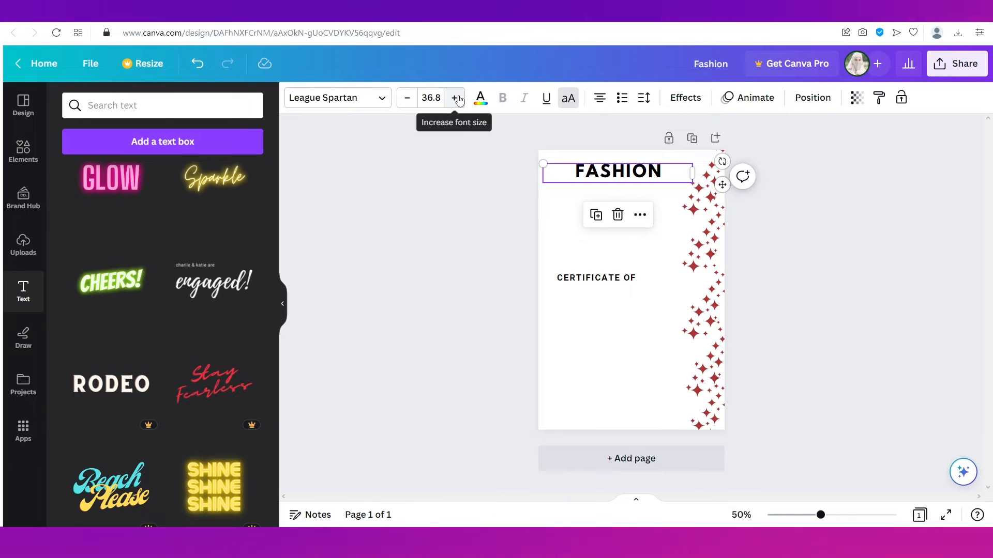
pyautogui.click(454, 98)
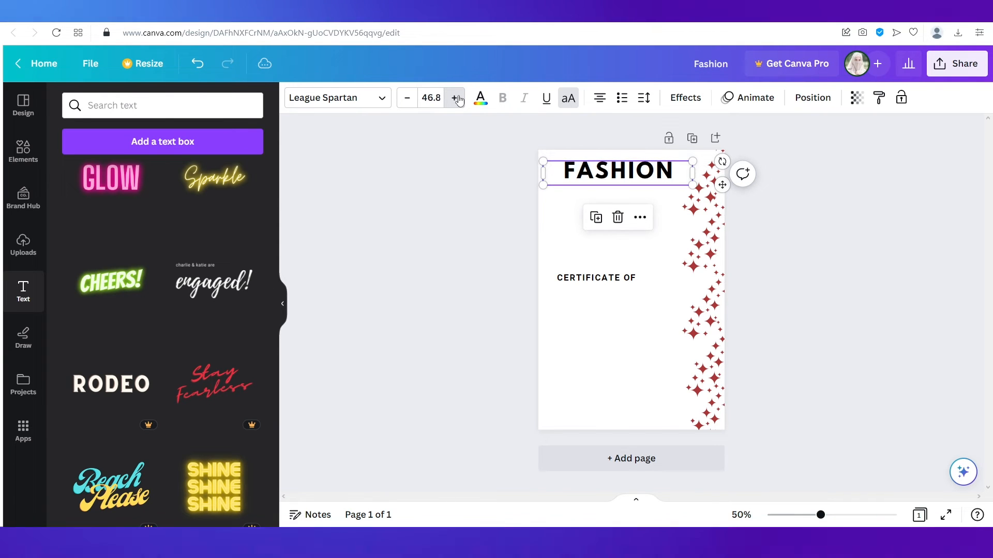
pyautogui.click(595, 277)
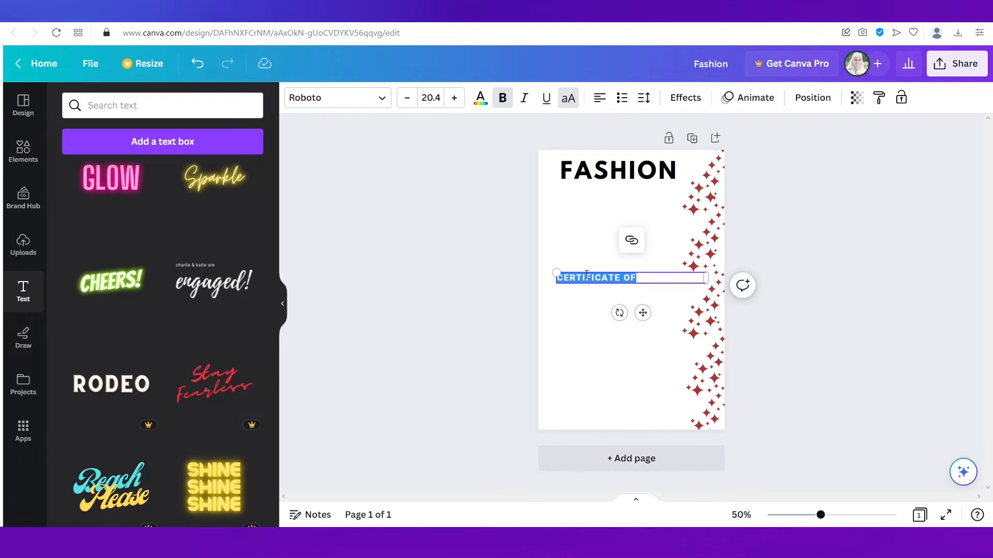
# Retype the CERTIFICATE OF line as FOR THE FALL beneath FASHION
pyautogui.write('FOR THE FALL')
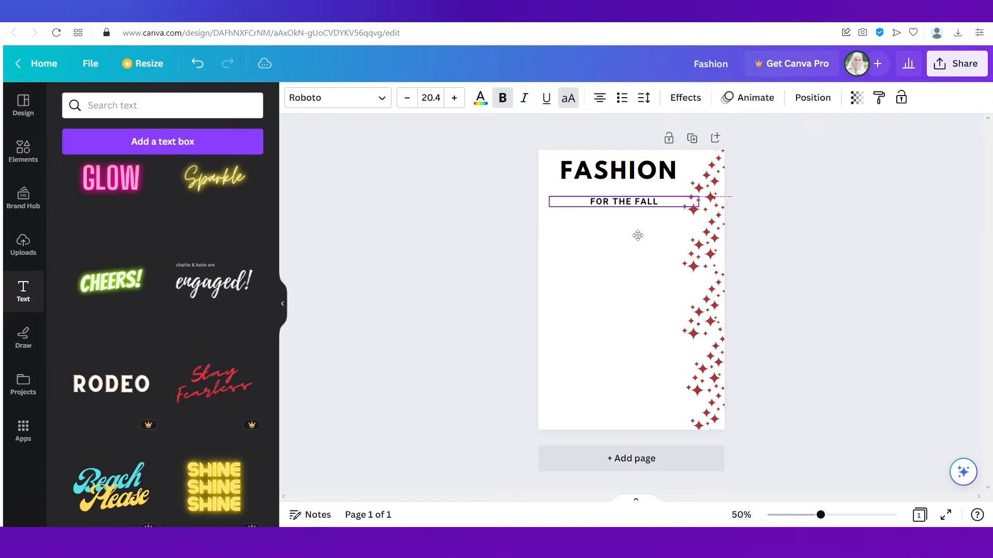
# Search the elements library for 'fas'
pyautogui.write('fas')
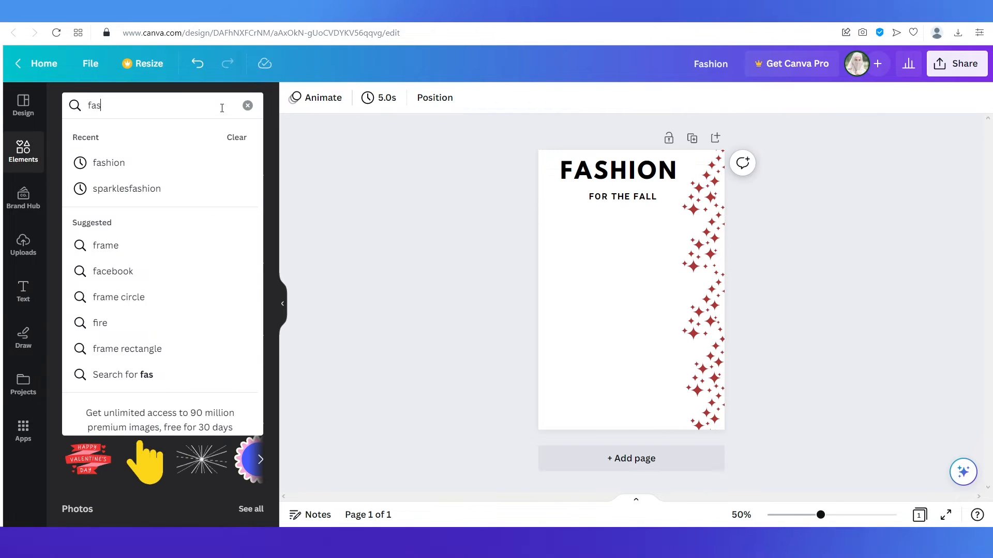
# Add the clothing-rack photo from the fashion photo results and place it below FOR THE FALL
pyautogui.click(108, 163)
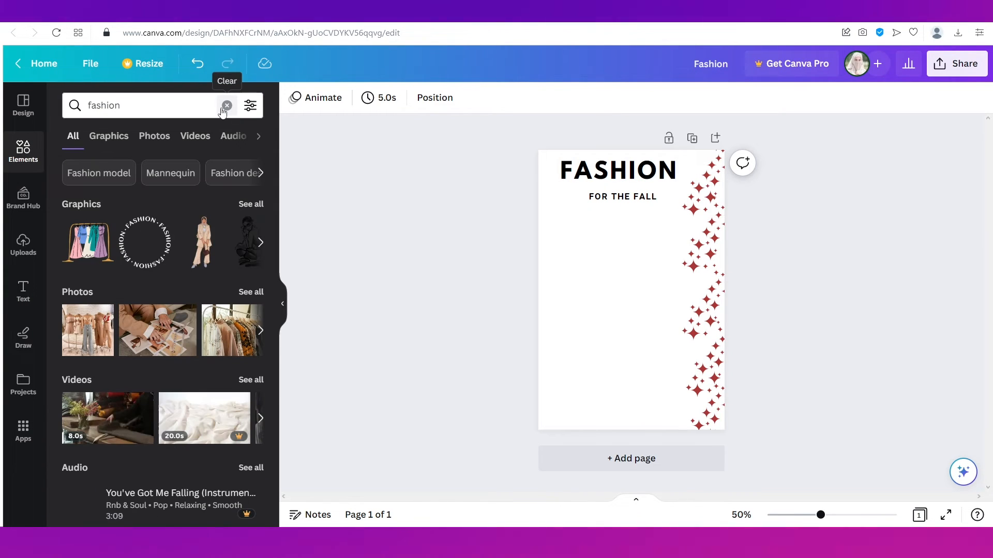
pyautogui.click(108, 136)
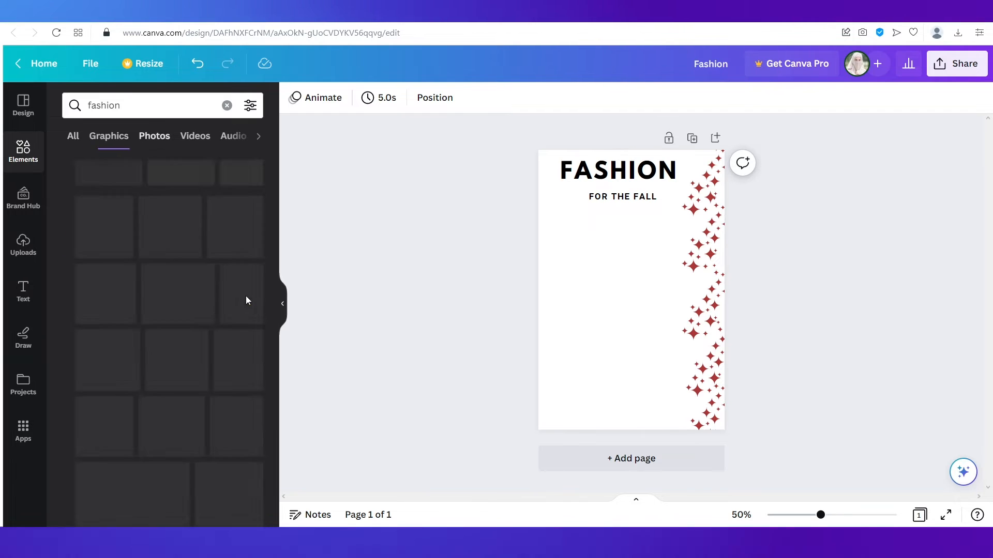
pyautogui.click(111, 311)
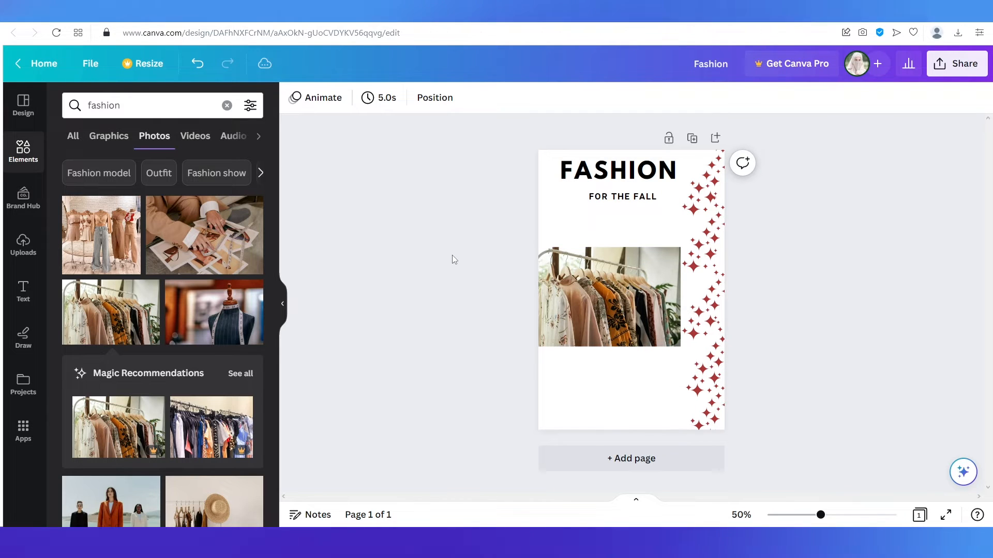
pyautogui.moveTo(500, 266)
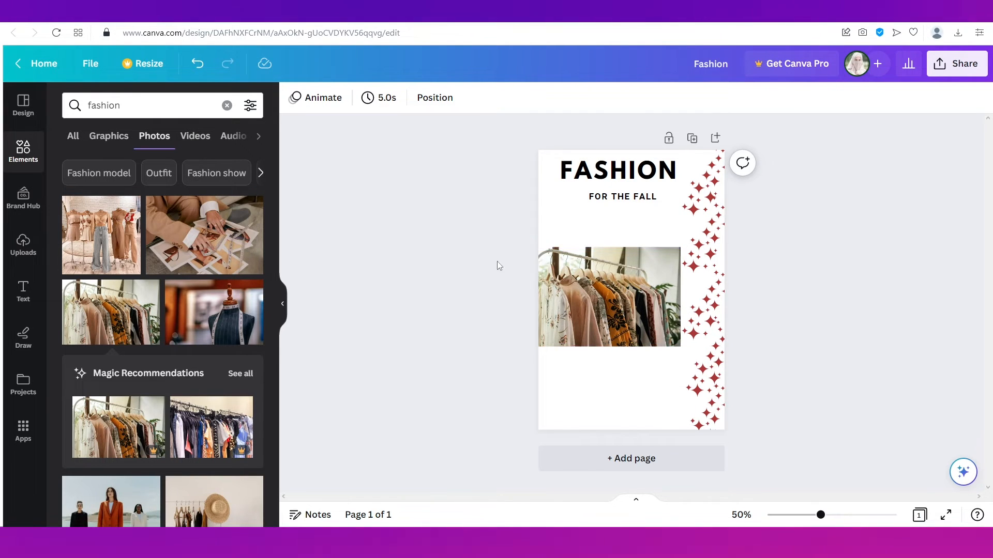
pyautogui.click(608, 296)
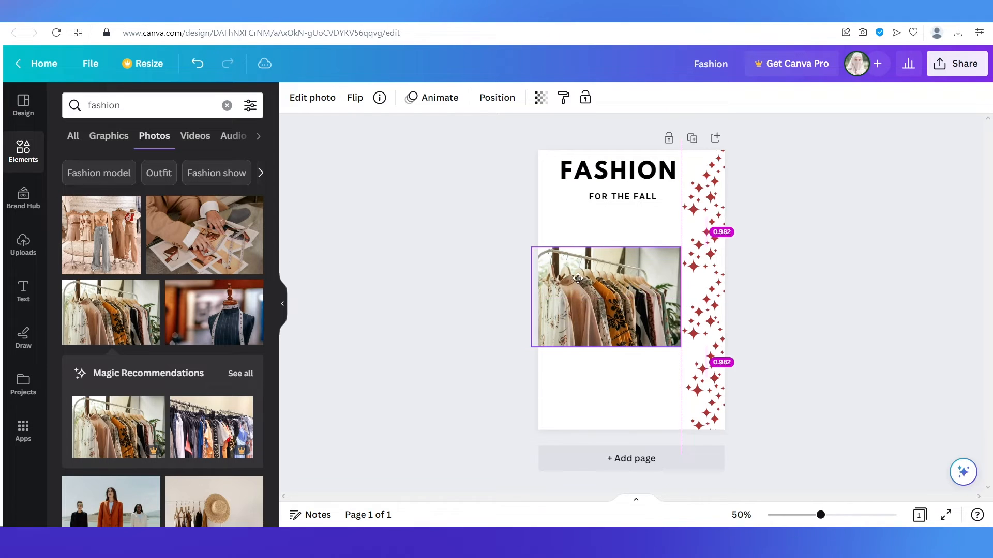
pyautogui.click(499, 323)
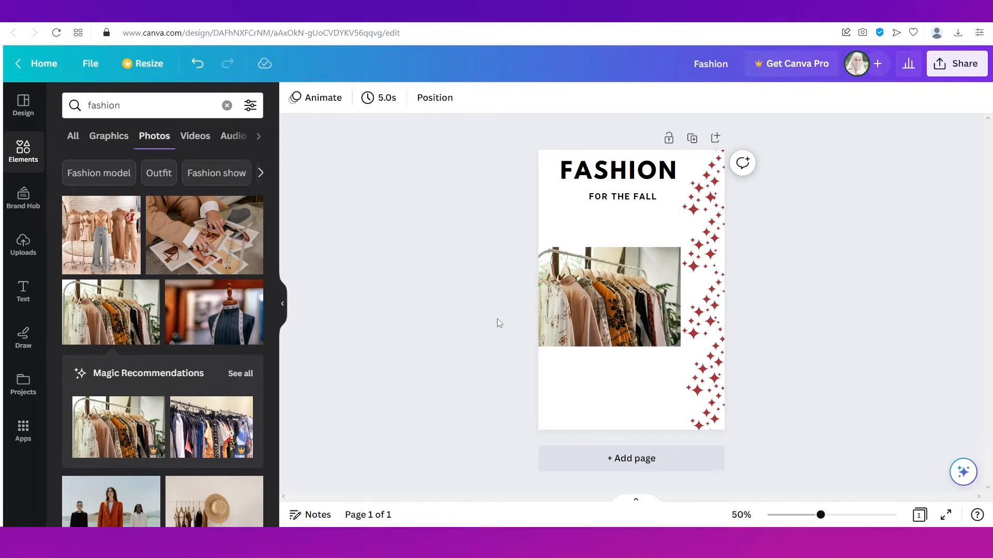
pyautogui.moveTo(512, 405)
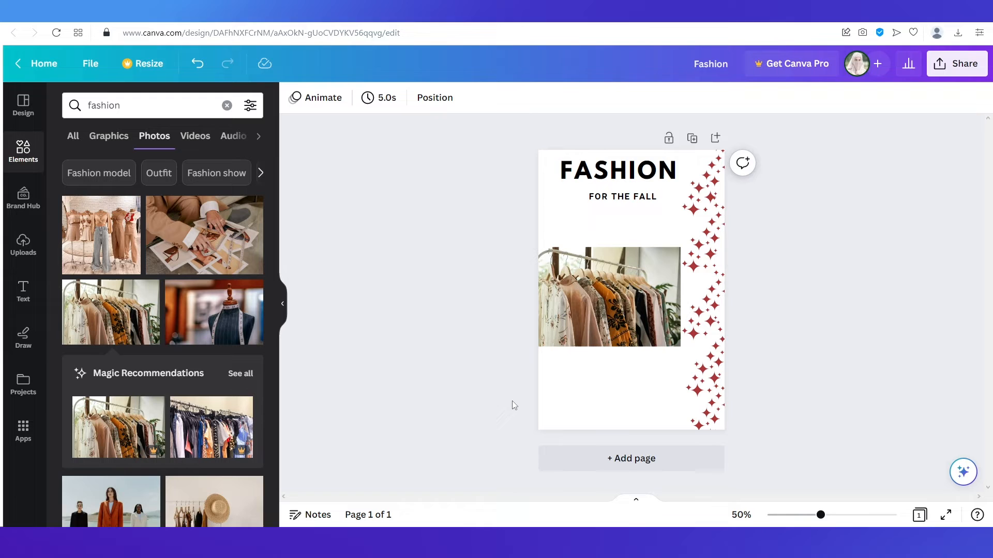
# Add a second page and fill it with the blue floral pattern from a 'background' search
pyautogui.click(632, 459)
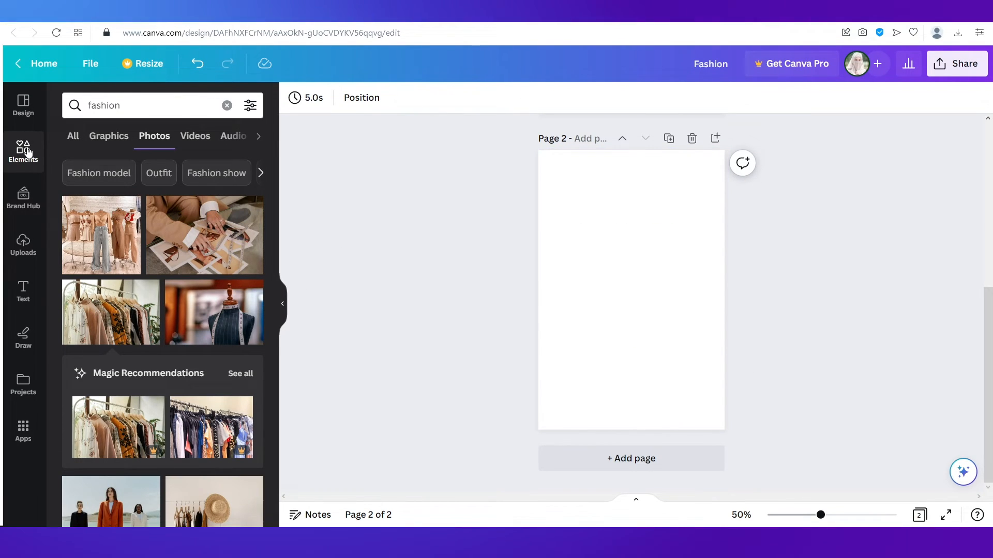
pyautogui.click(23, 152)
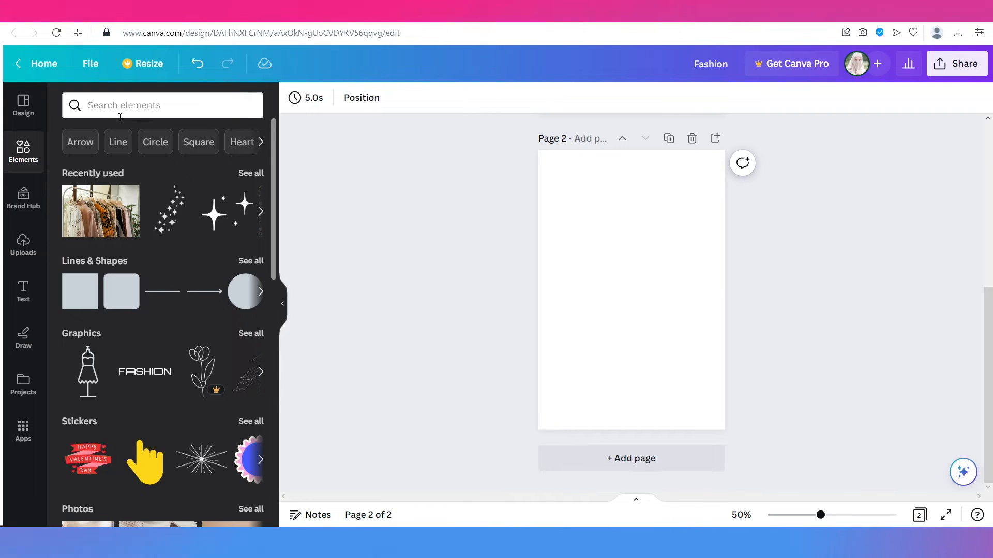
pyautogui.moveTo(199, 327)
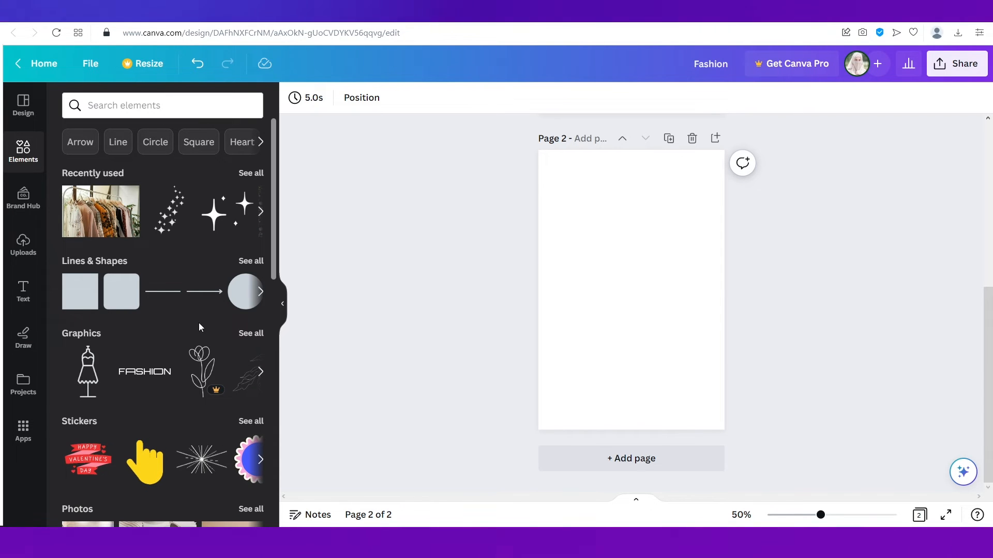
pyautogui.write('ba')
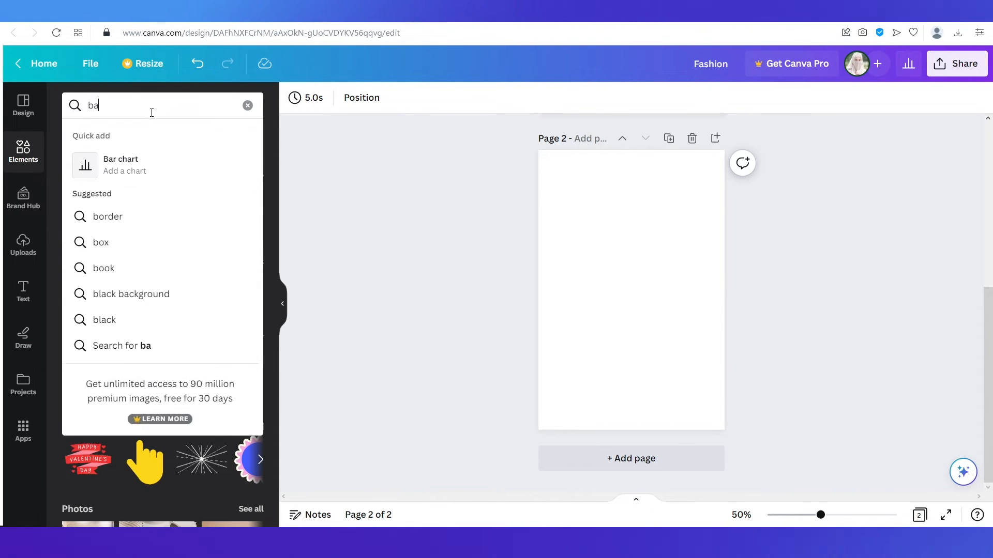
pyautogui.write('background')
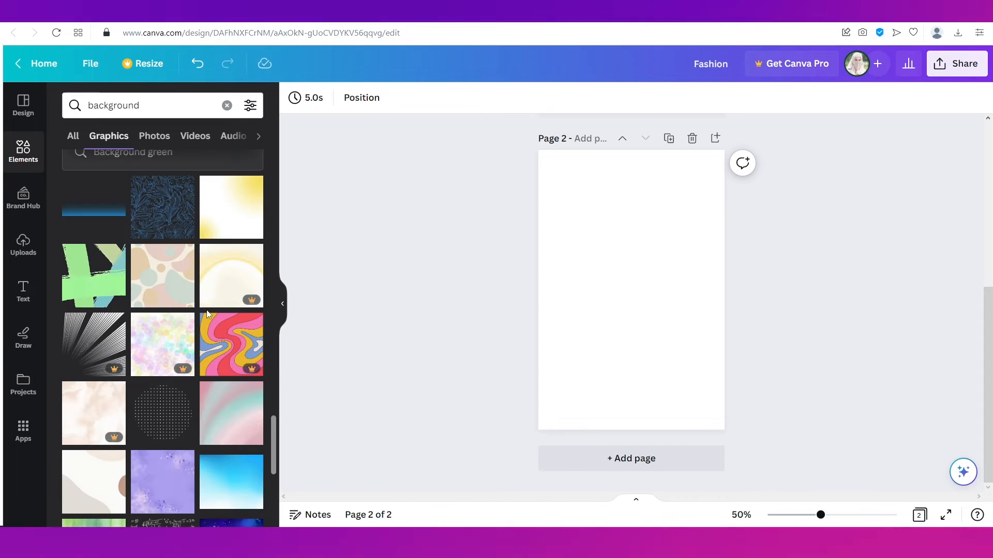
pyautogui.click(161, 206)
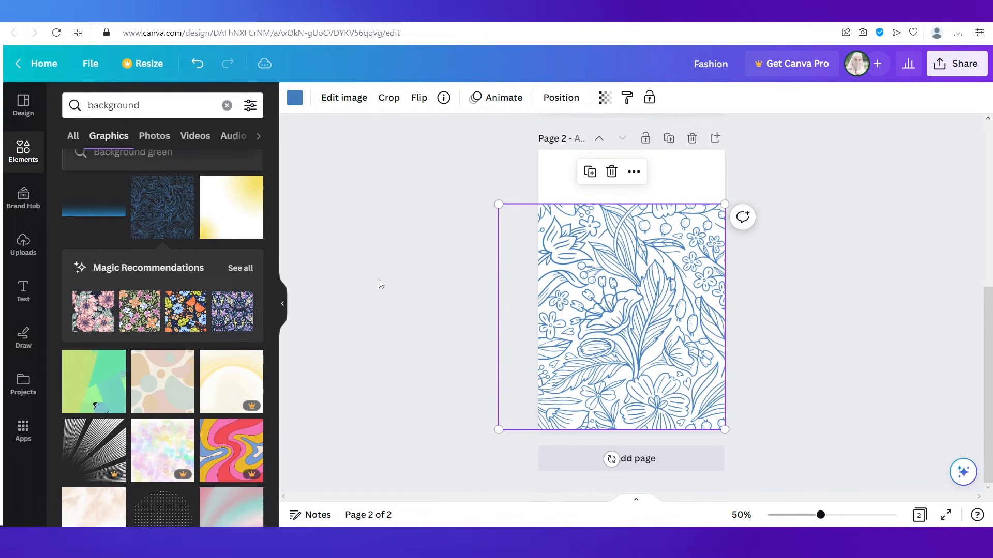
# Recolour page 2's floral pattern lines from blue to orange-brown
pyautogui.click(293, 98)
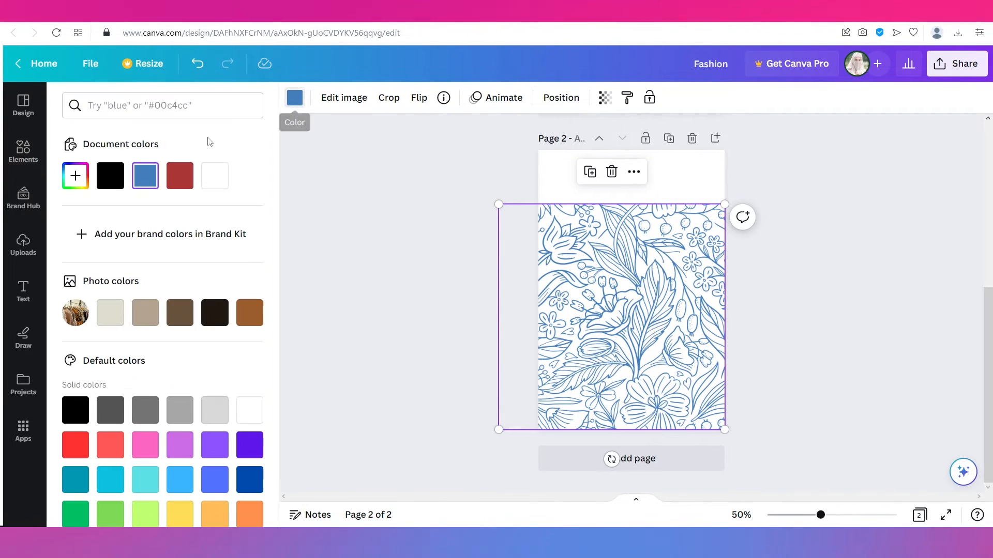
pyautogui.click(75, 175)
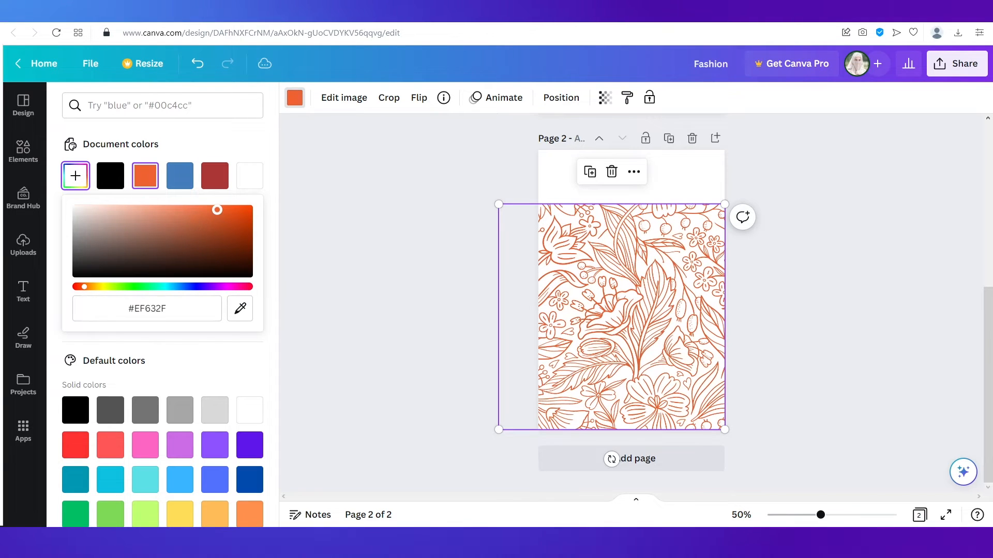
pyautogui.click(398, 223)
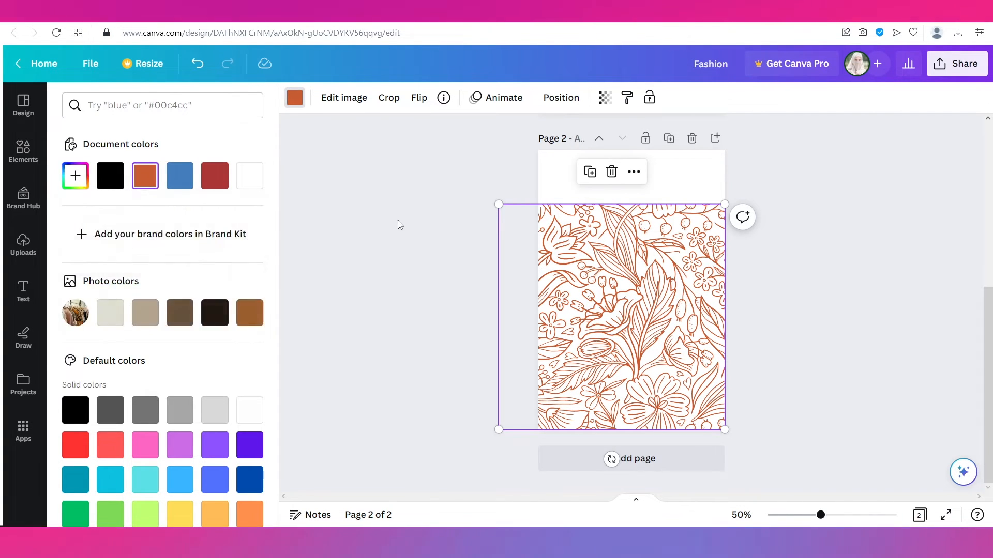
# Search the graphics for rectangle box shapes
pyautogui.write('background')
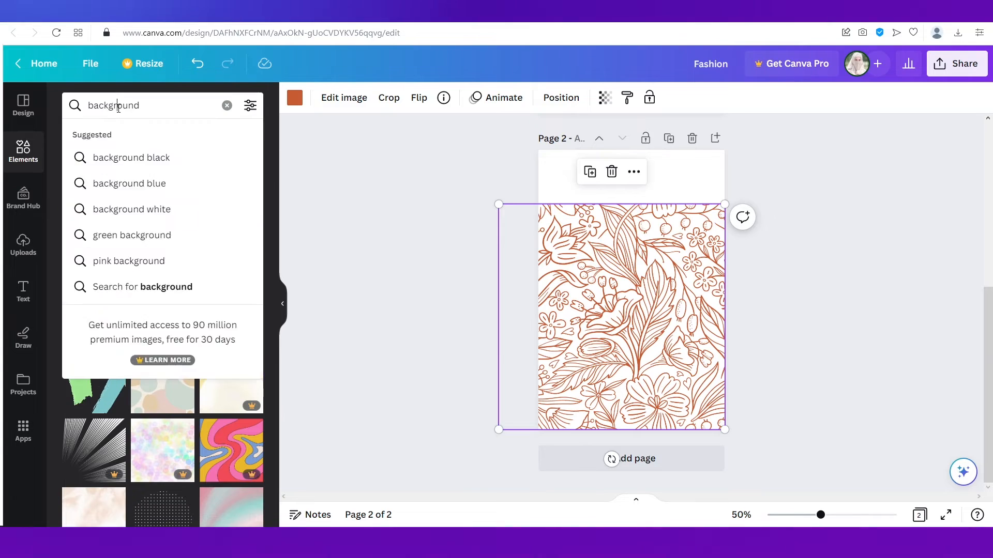
pyautogui.write('bo')
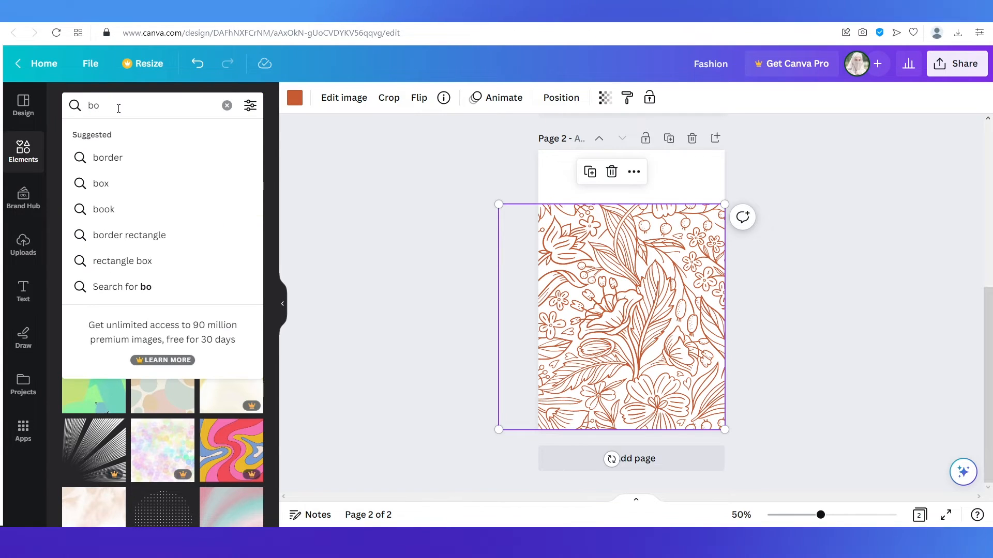
pyautogui.click(100, 183)
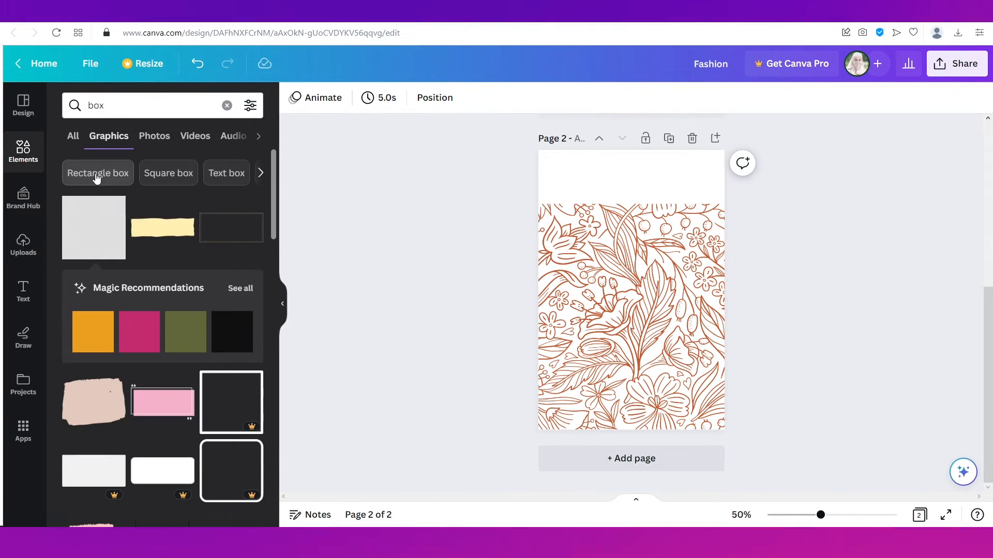
pyautogui.click(97, 173)
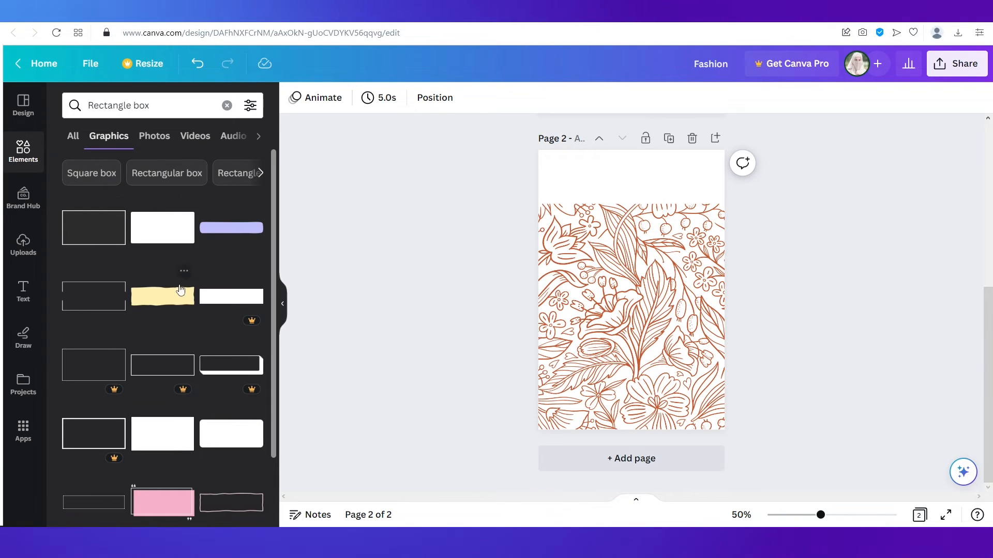
pyautogui.moveTo(172, 441)
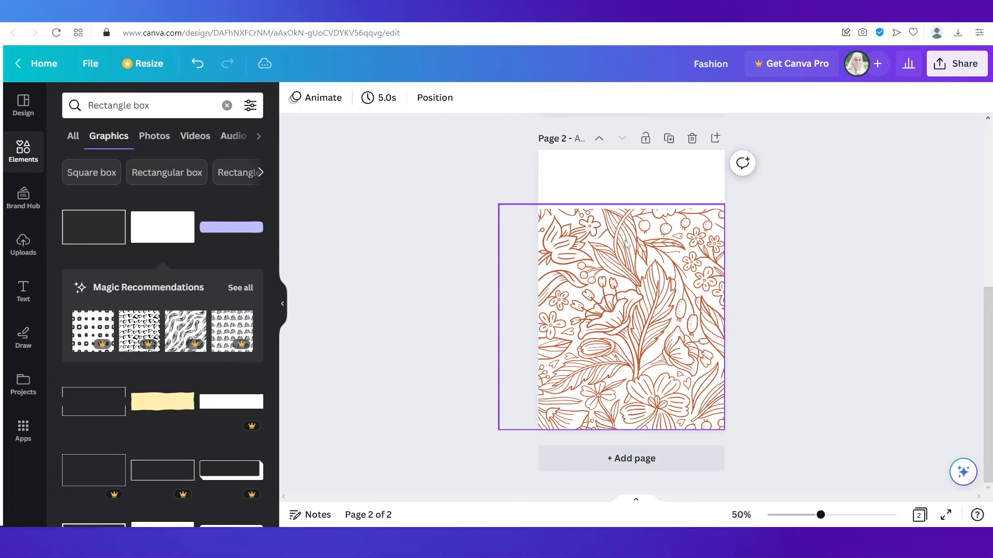
# Add the white rectangle across page 2's top and colour it orange
pyautogui.click(630, 317)
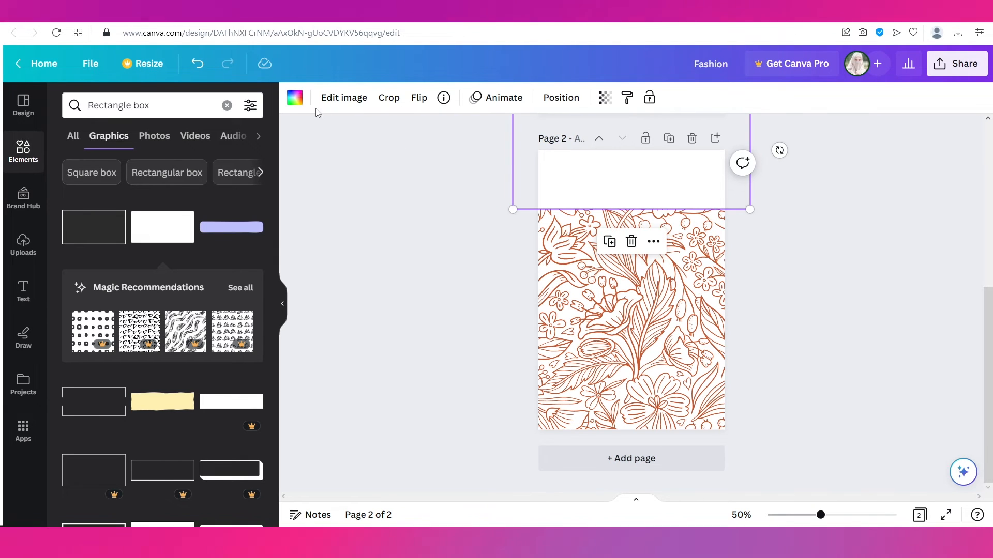
pyautogui.click(294, 97)
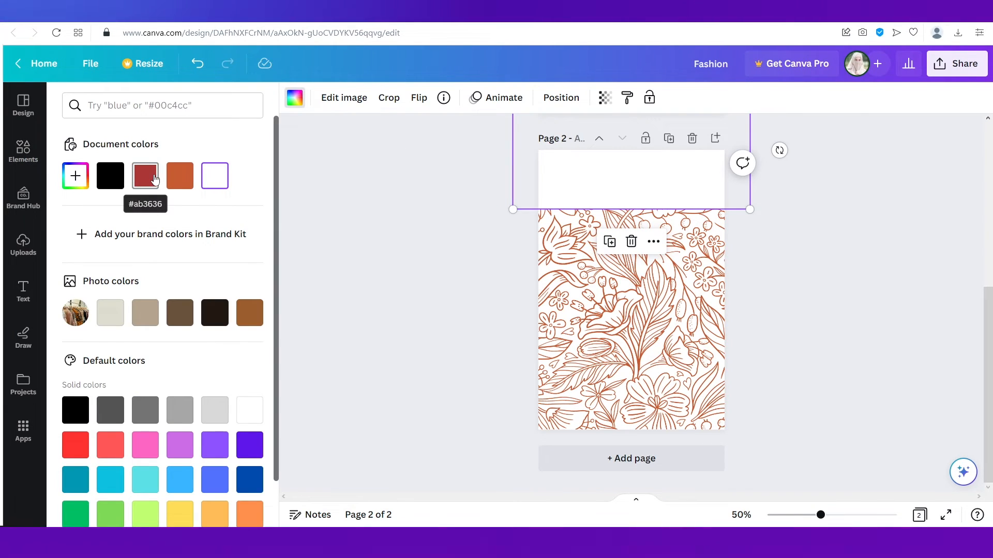
pyautogui.click(145, 175)
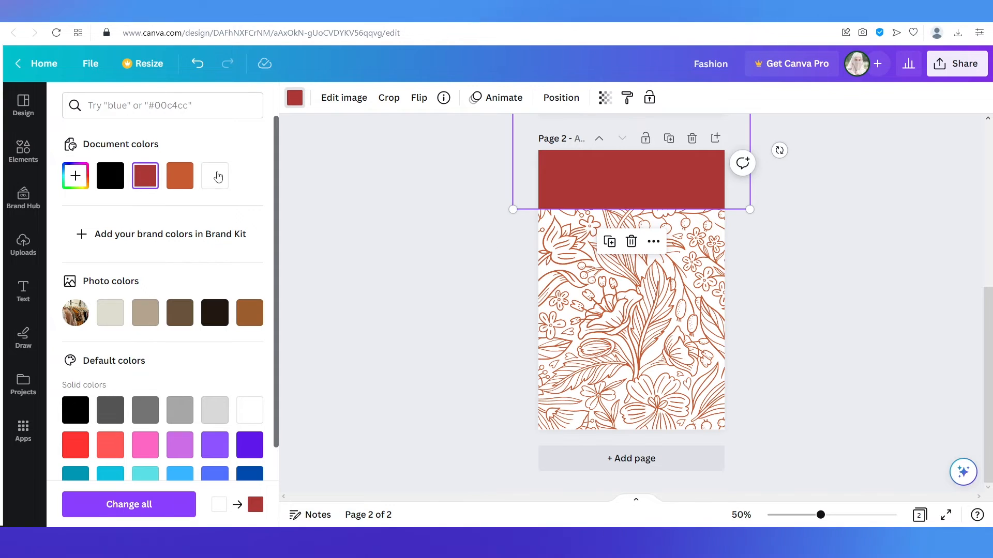
pyautogui.click(180, 176)
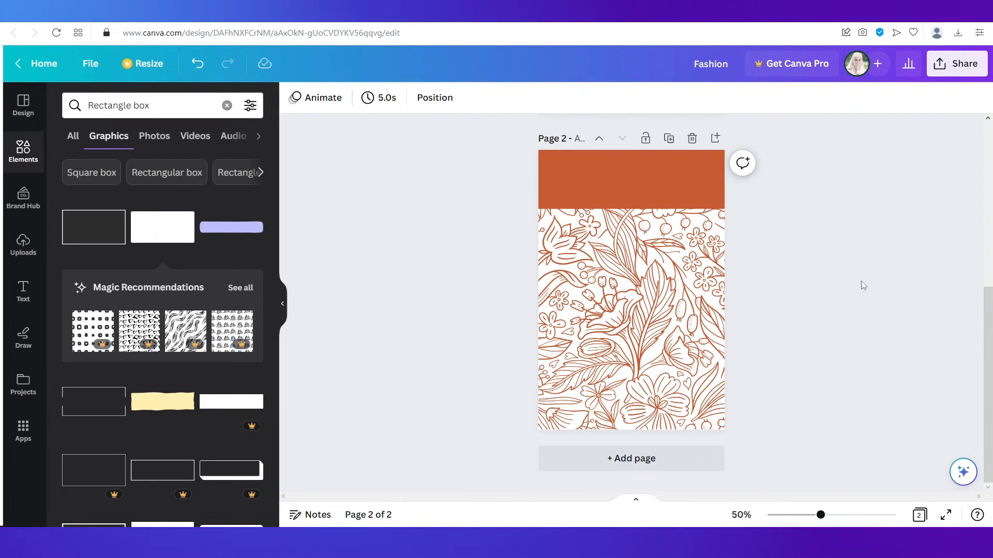
pyautogui.moveTo(462, 316)
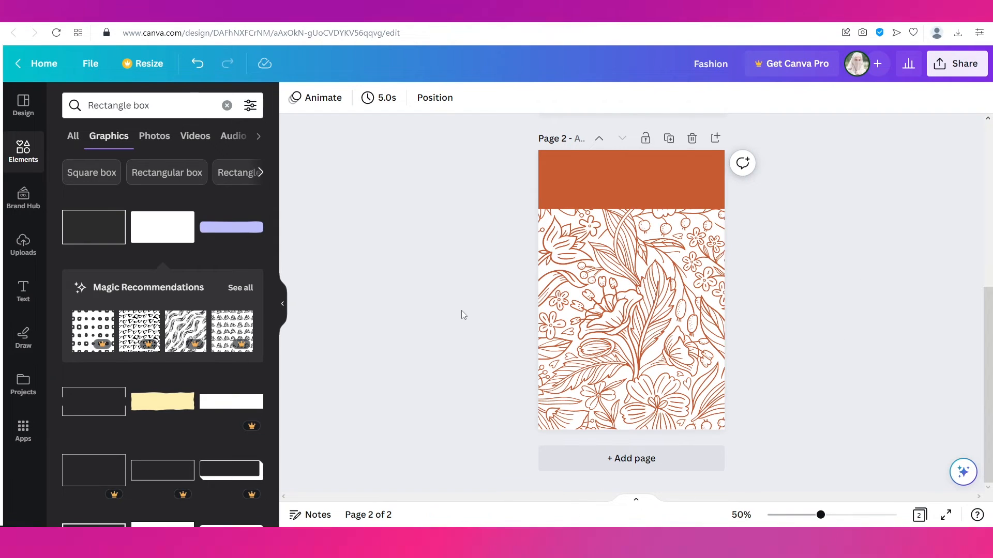
pyautogui.moveTo(178, 245)
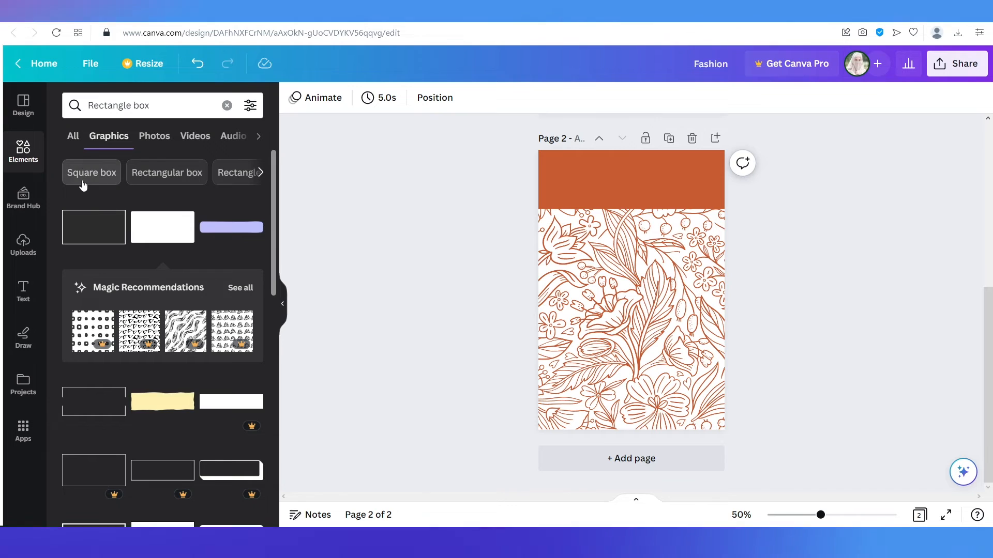
# Add a grey square rotated into a diamond on page 2, then browse 'brown coat' photos
pyautogui.click(91, 172)
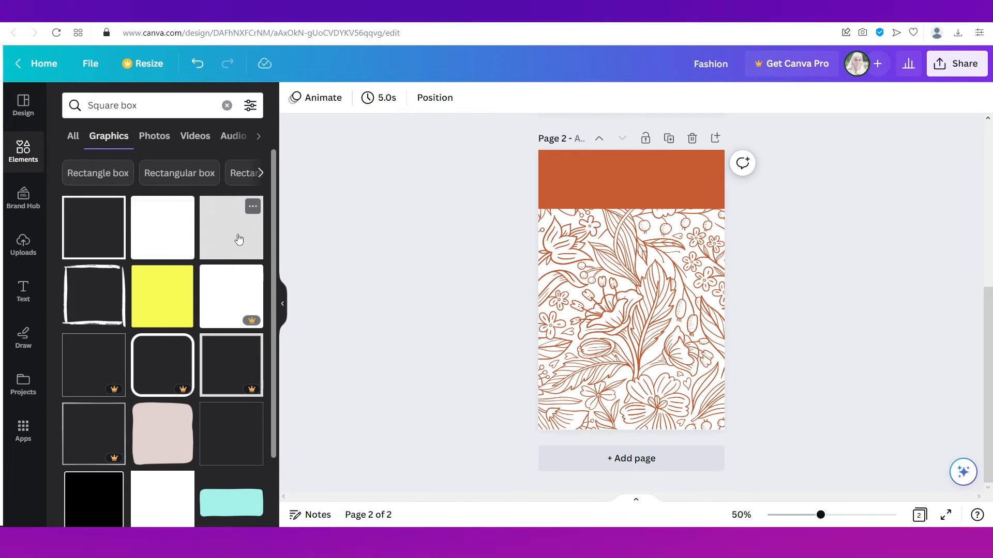
pyautogui.click(230, 228)
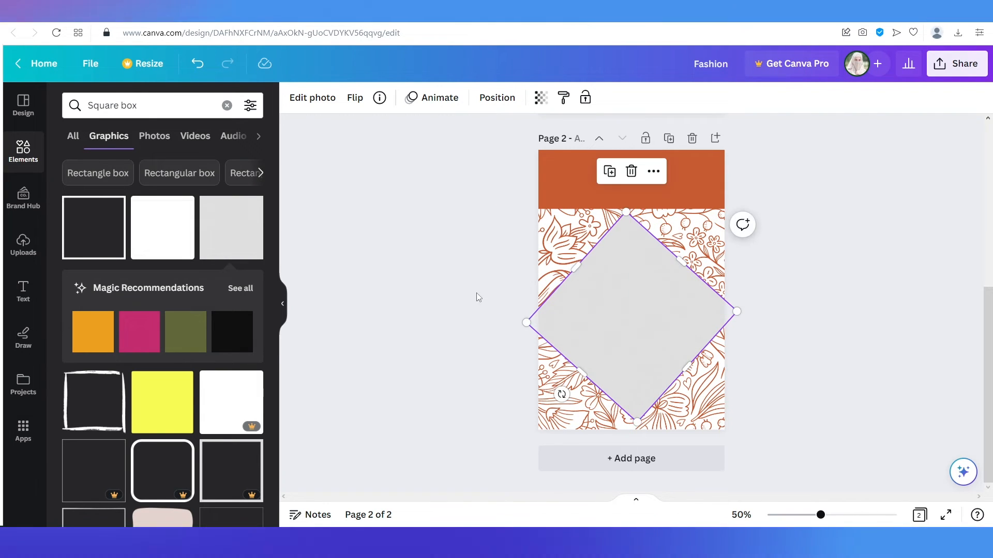
pyautogui.click(477, 298)
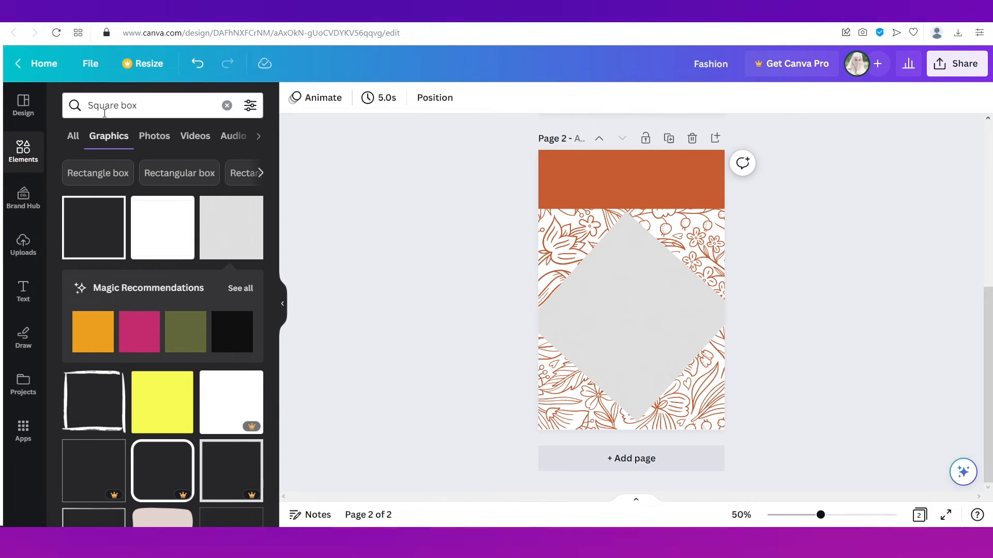
pyautogui.write('bro')
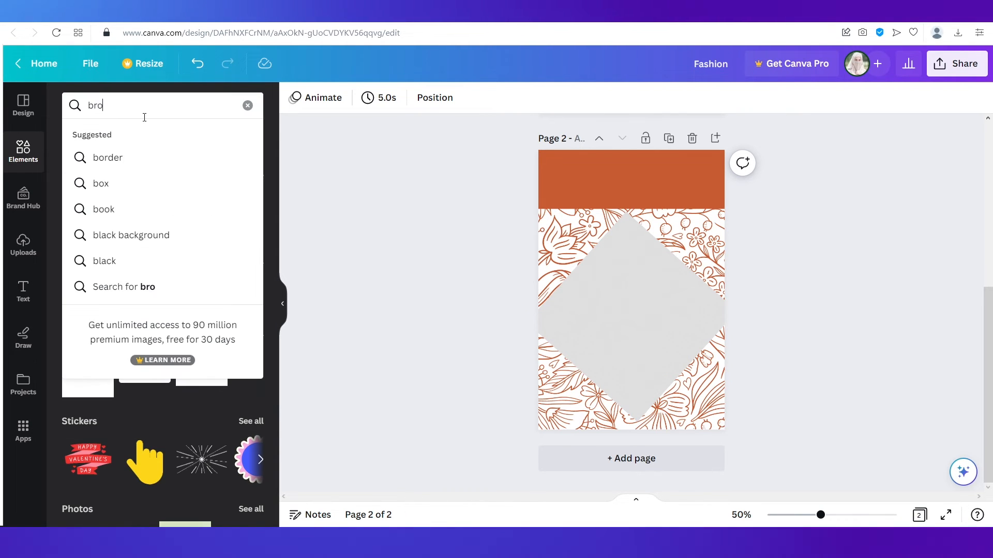
pyautogui.write('brown coat')
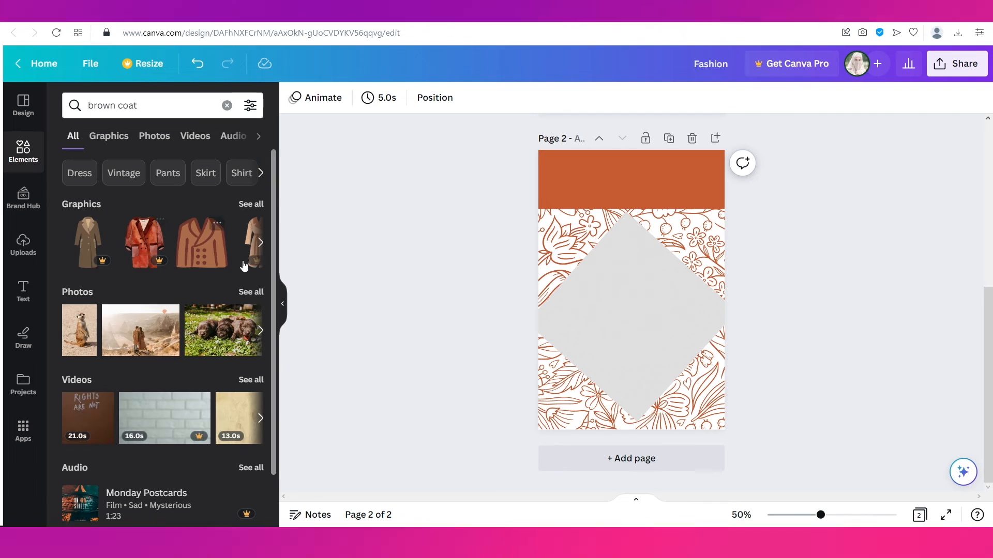
pyautogui.click(154, 135)
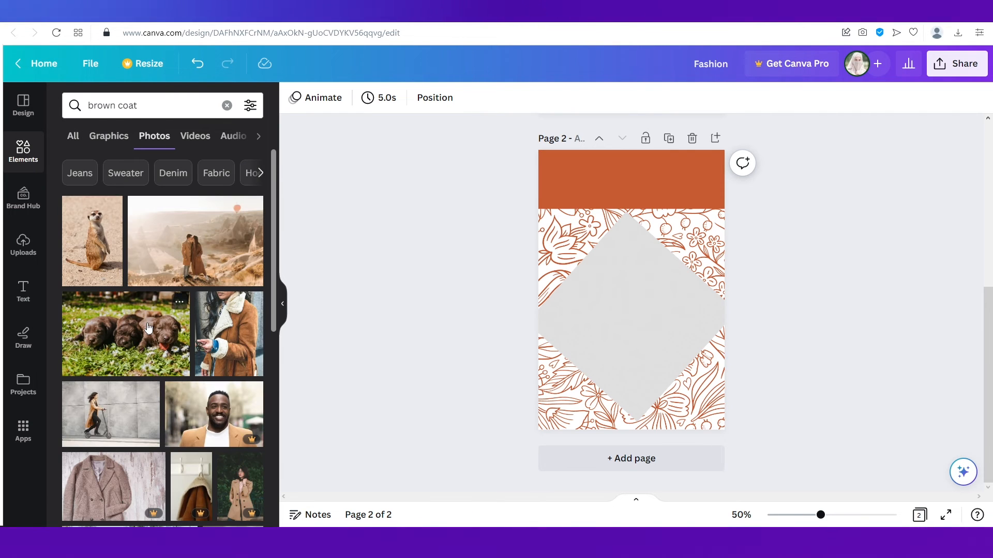
pyautogui.scroll(-3)
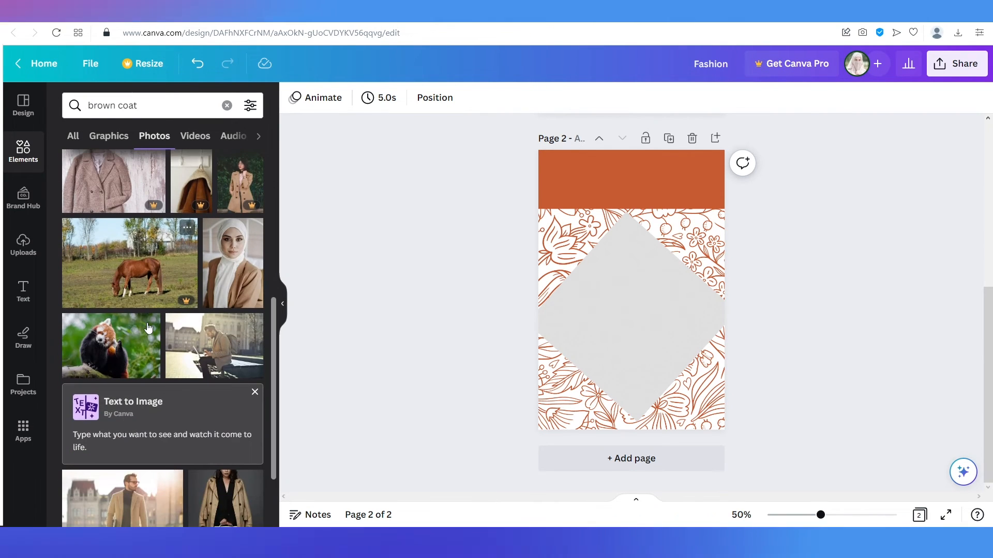
pyautogui.scroll(-3)
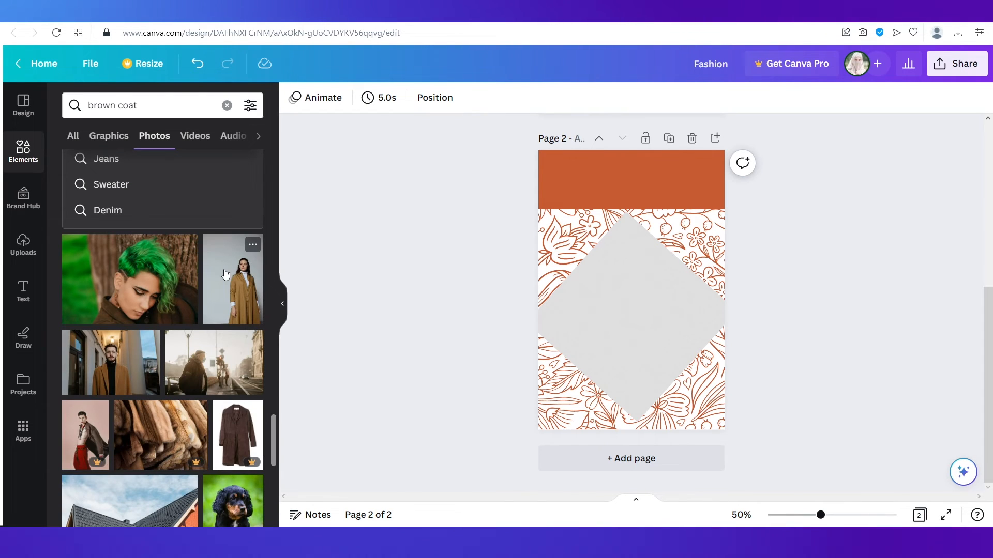
# Add the woman-in-brown-coat photo and bring it in front of the grey diamond
pyautogui.click(233, 279)
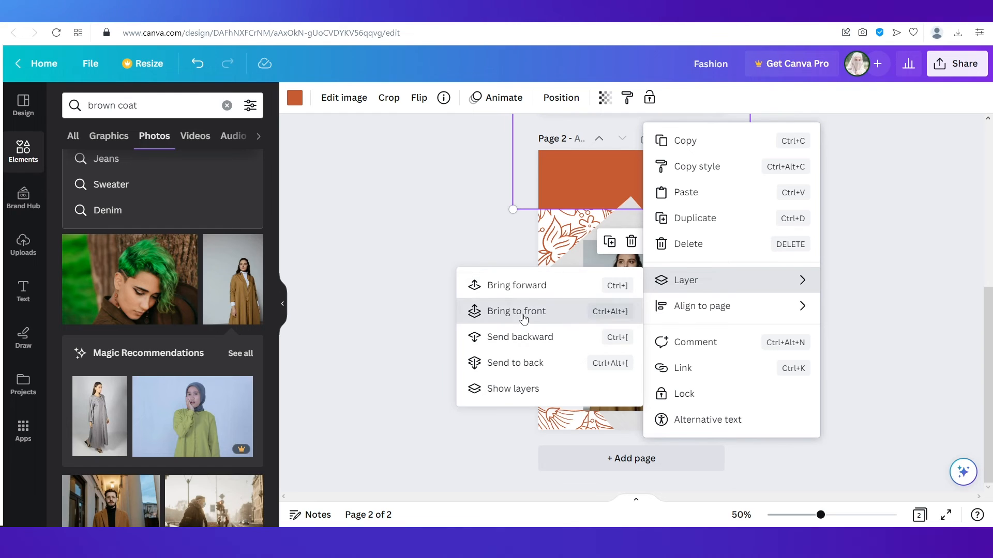
pyautogui.click(516, 311)
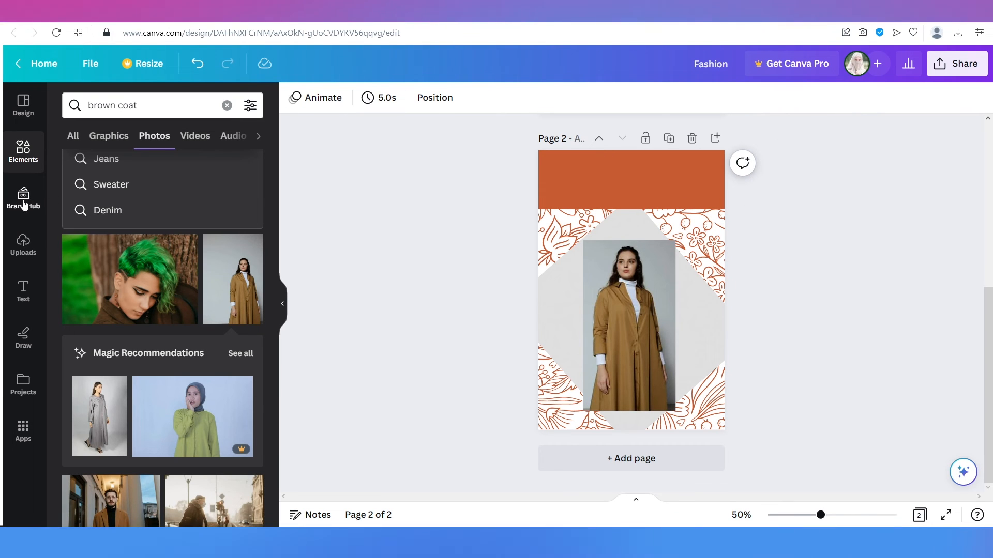
pyautogui.click(628, 325)
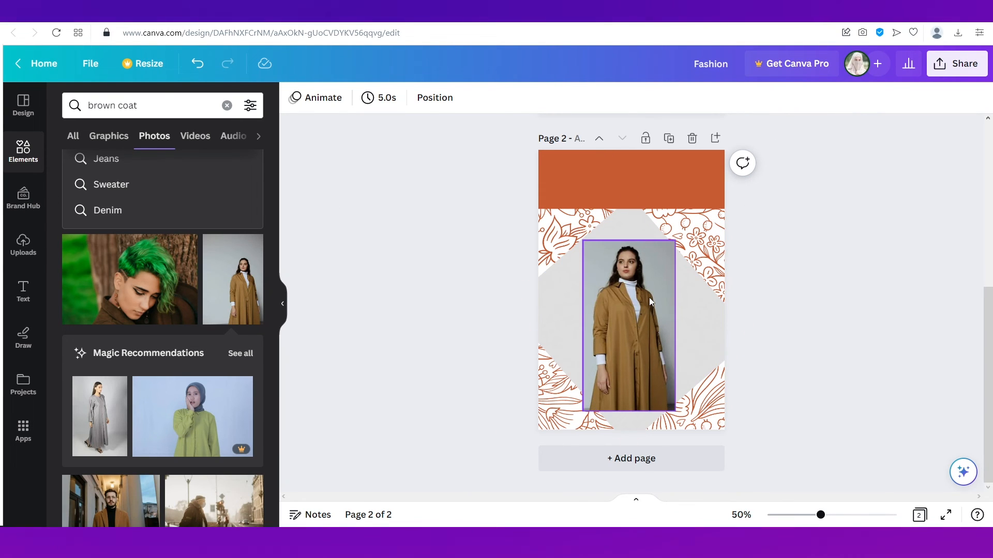
# Paste a copy of the FASHION heading onto page 2's orange band, retyped as STYLE 1
pyautogui.scroll(3)
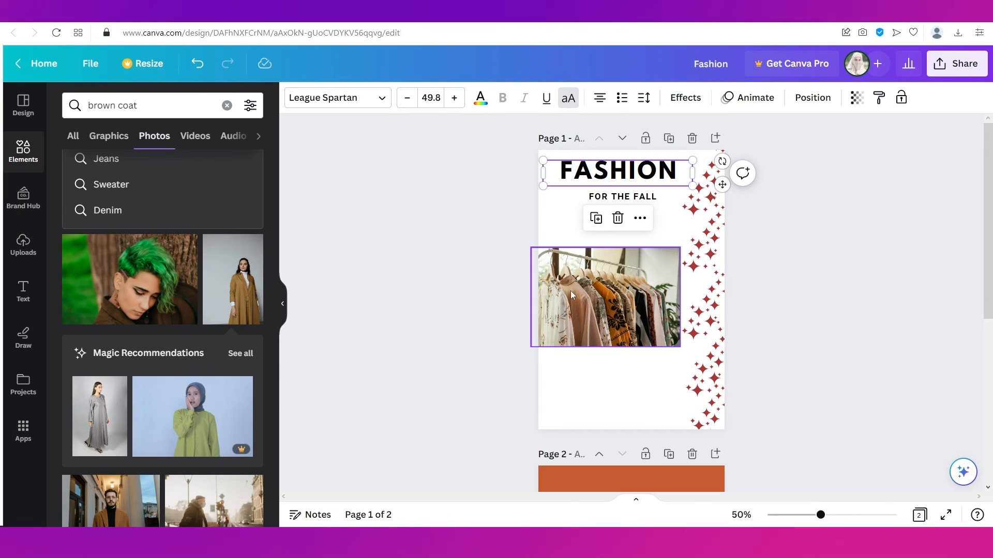
pyautogui.scroll(-3)
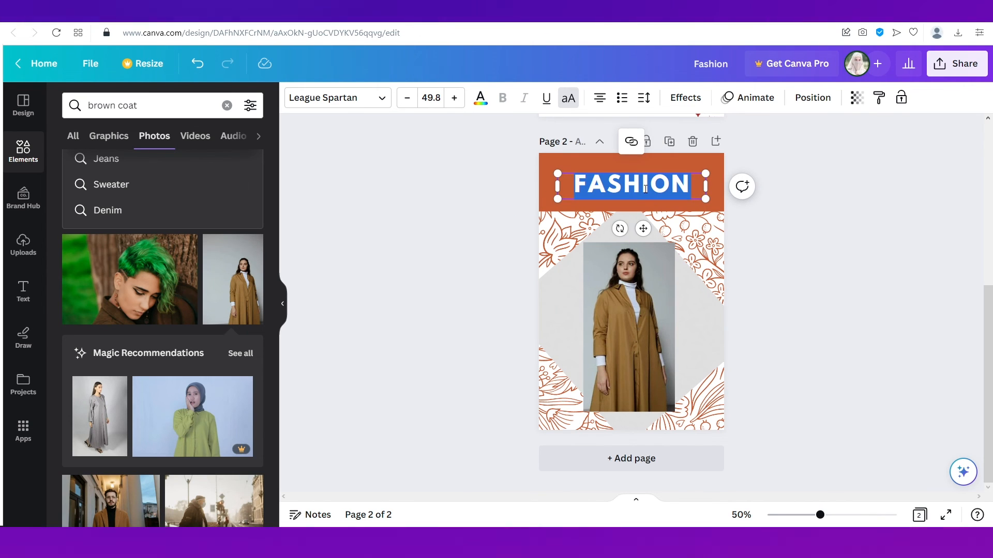
pyautogui.write('STYLE 1')
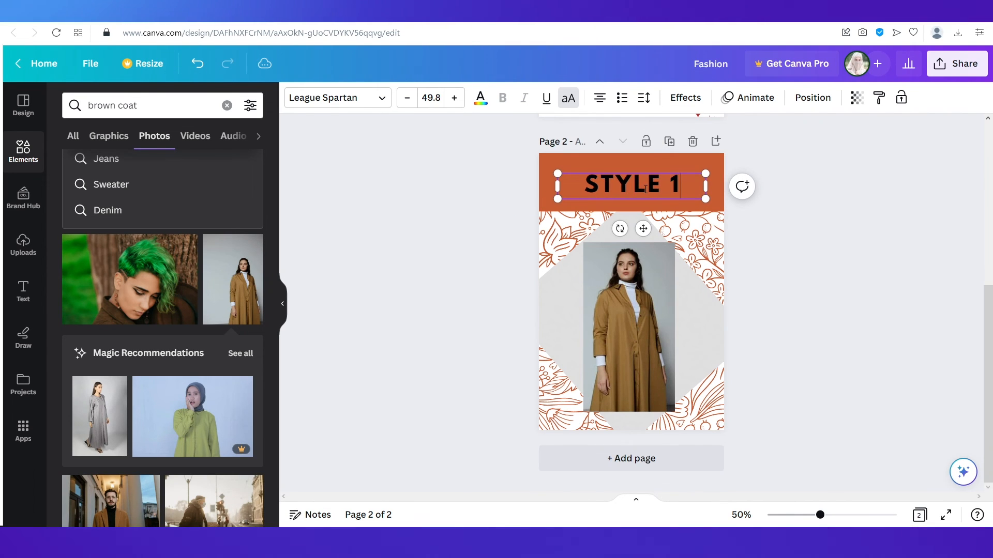
pyautogui.click(463, 231)
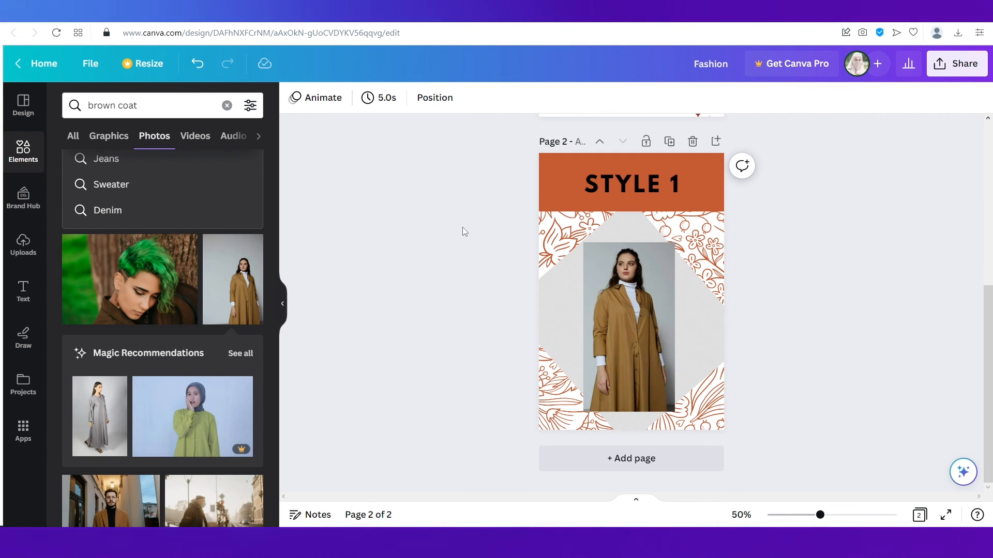
pyautogui.moveTo(481, 315)
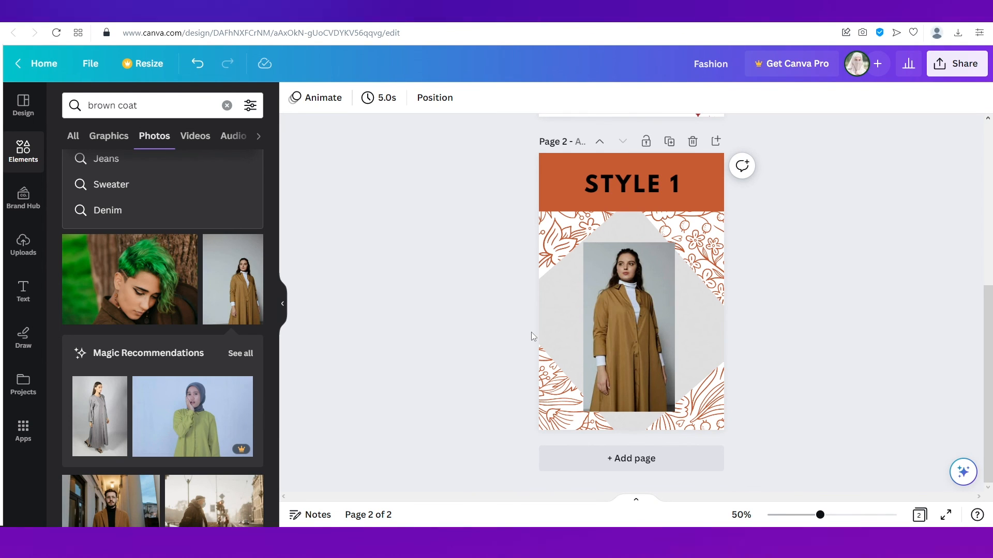
# Scroll back up to the FASHION / FOR THE FALL cover page
pyautogui.scroll(3)
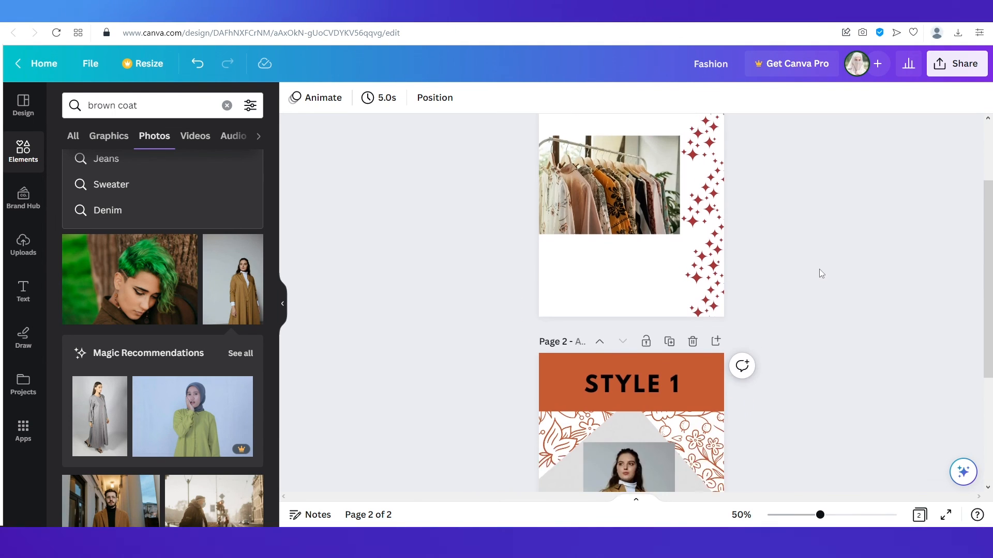
pyautogui.scroll(3)
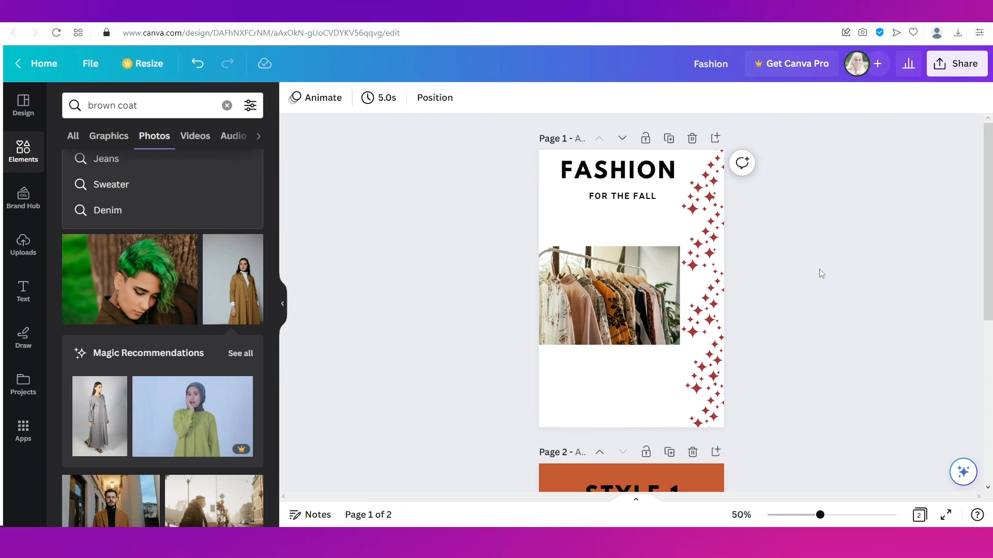